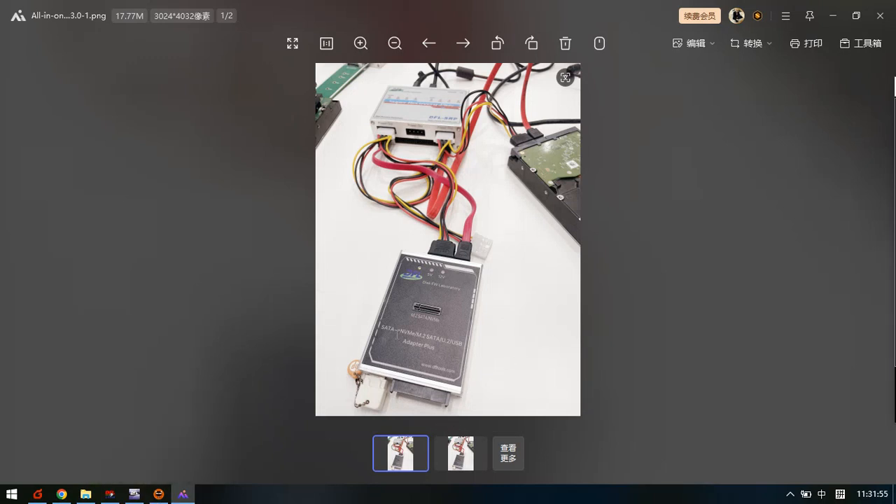
mouse_move(449, 262)
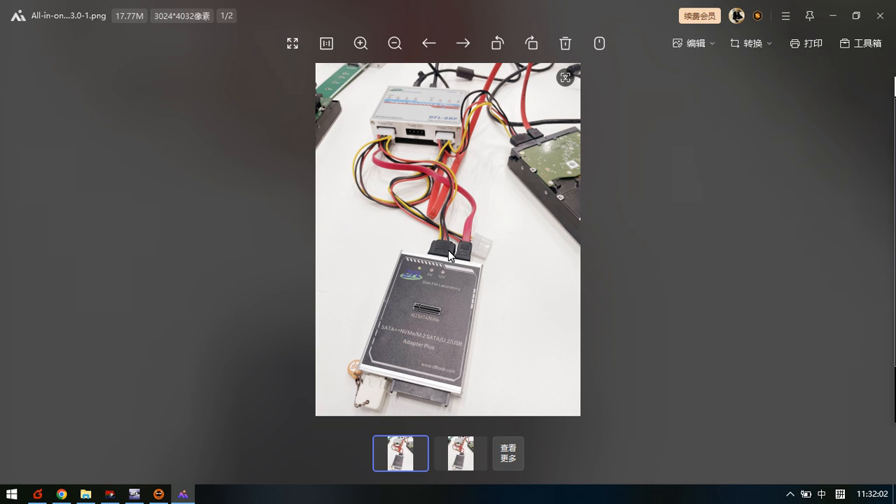
mouse_move(425, 335)
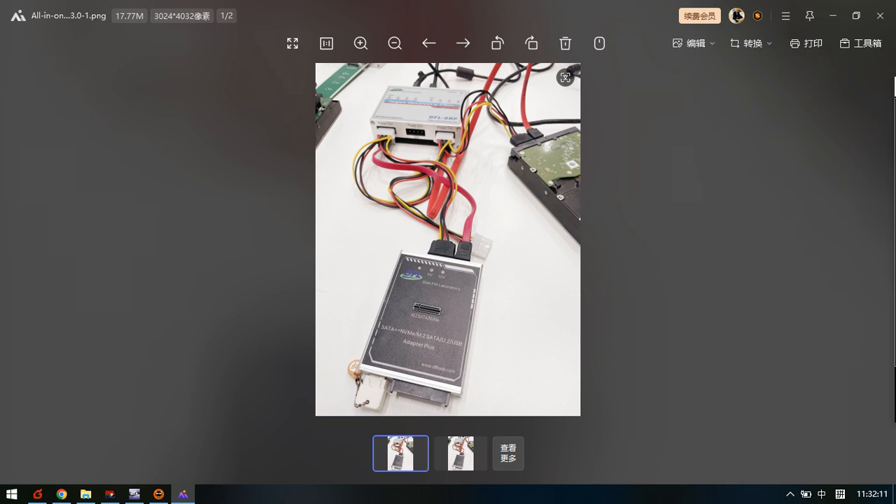
mouse_move(448, 353)
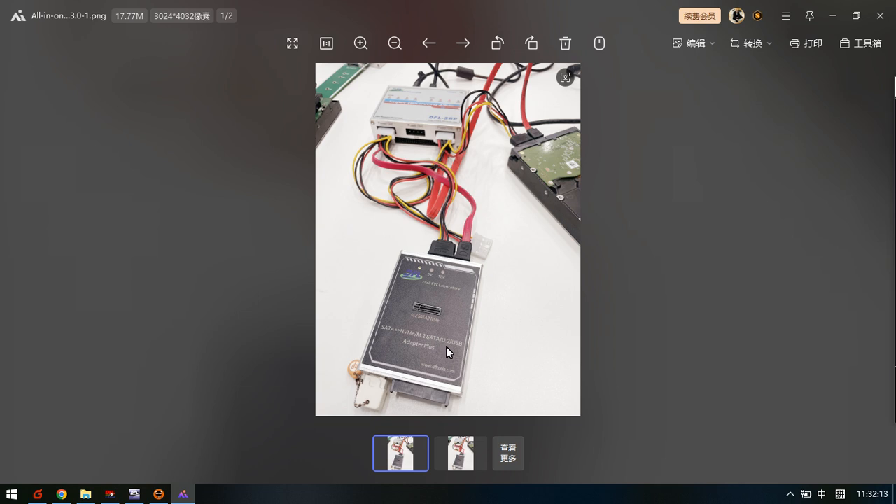
mouse_move(464, 347)
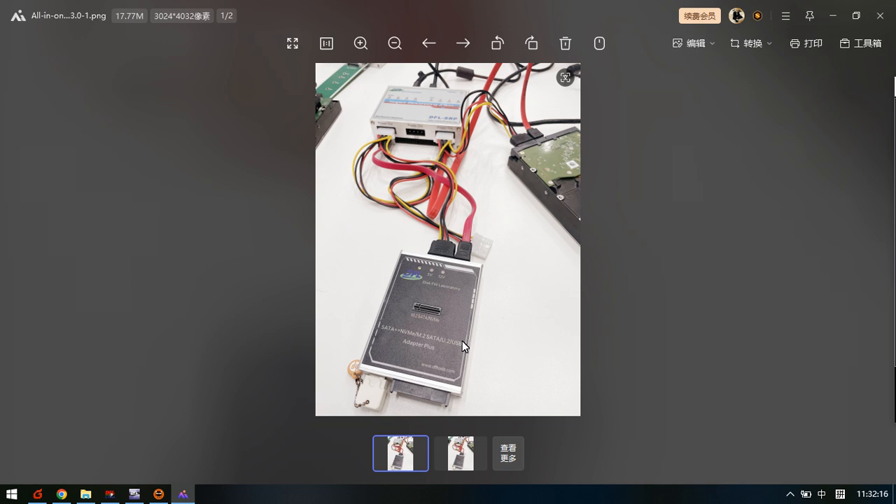
mouse_move(451, 279)
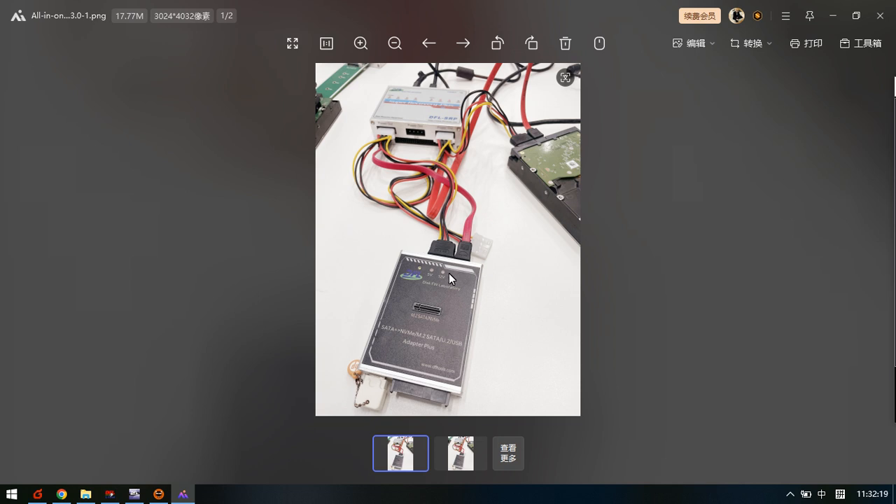
mouse_move(404, 347)
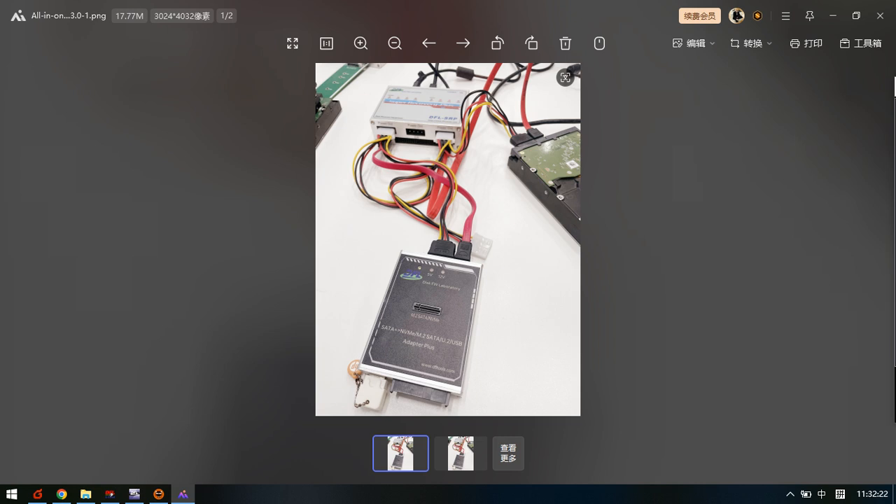
mouse_move(459, 356)
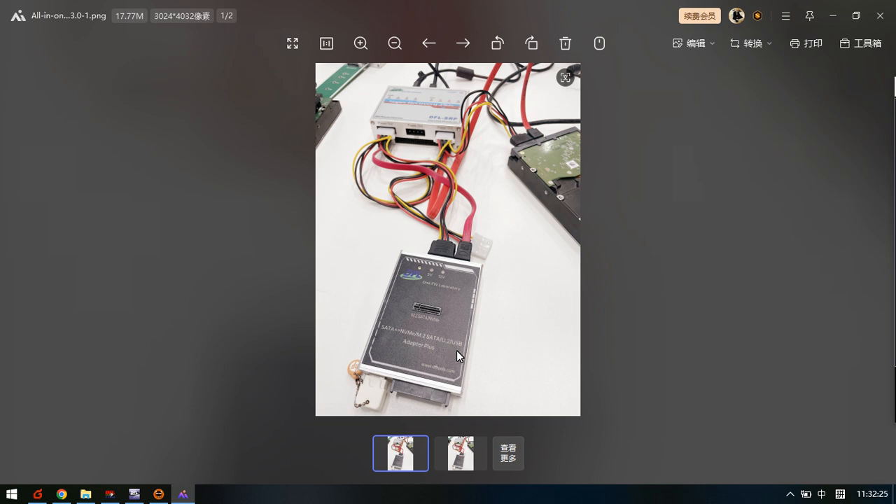
mouse_move(447, 354)
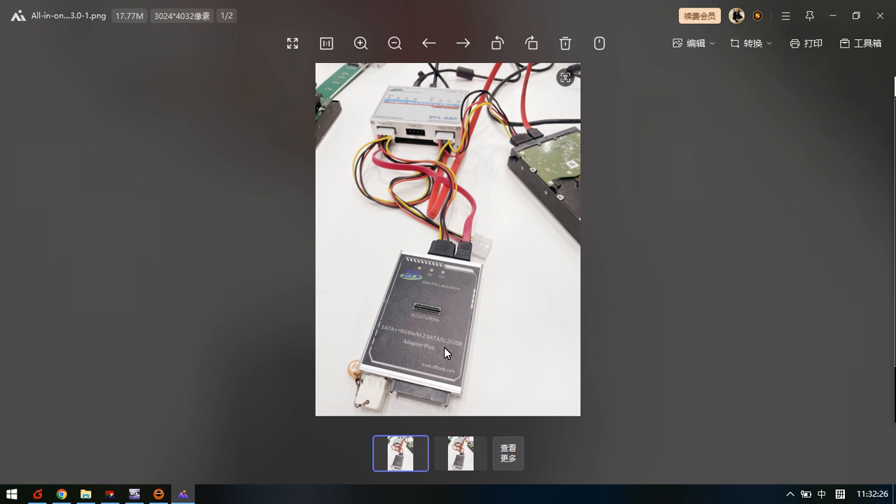
mouse_move(434, 137)
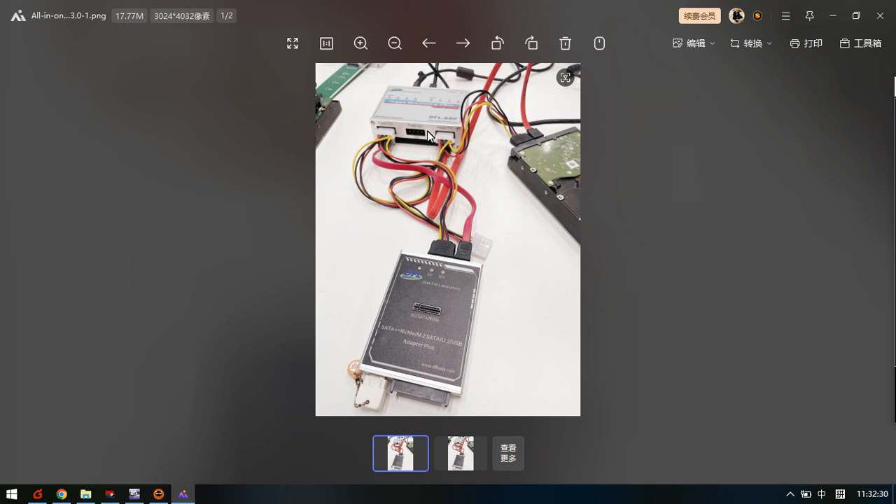
mouse_move(427, 263)
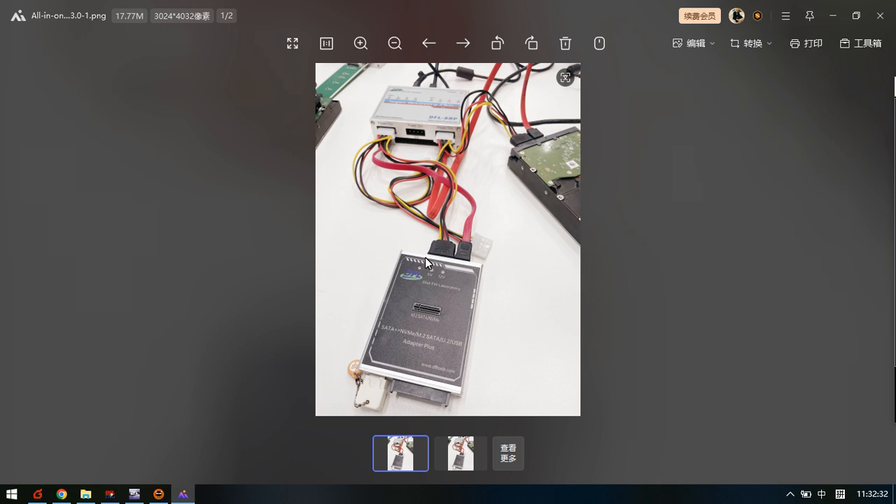
mouse_move(429, 276)
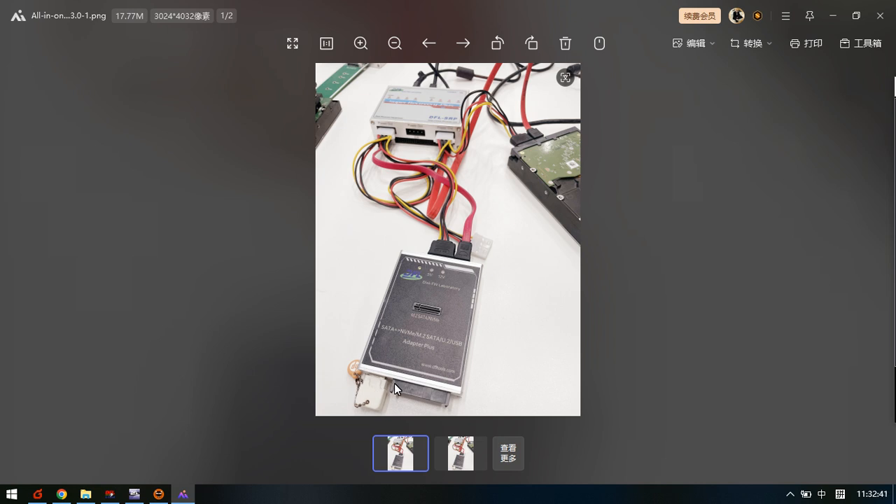
mouse_move(376, 396)
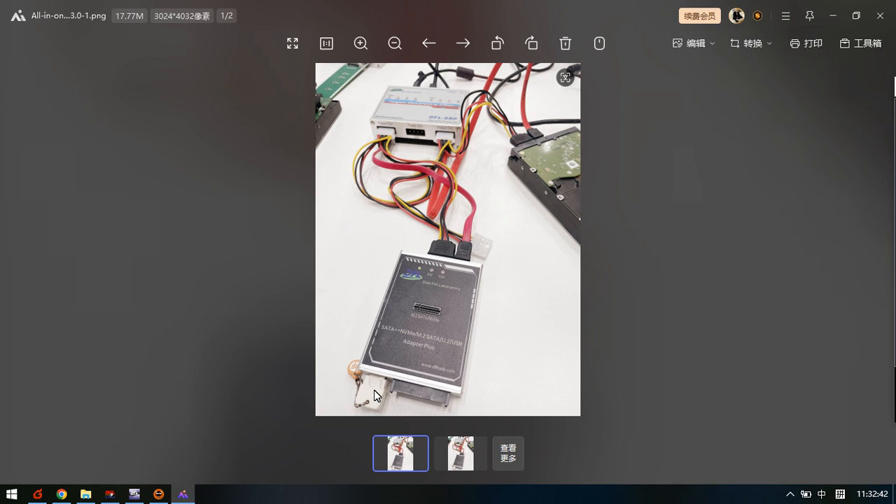
mouse_move(388, 298)
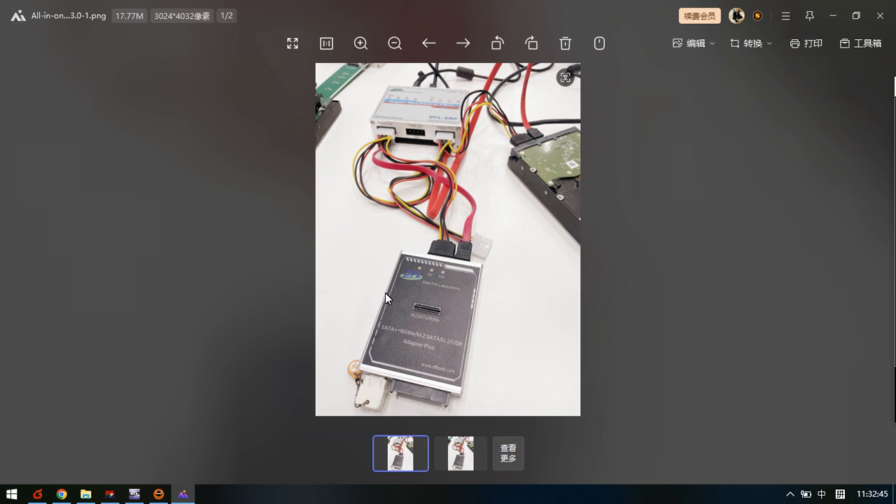
mouse_move(452, 353)
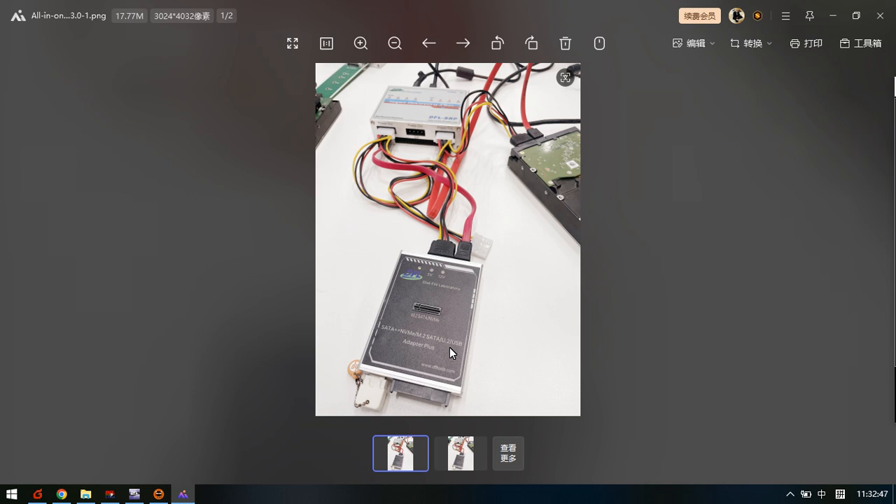
mouse_move(441, 327)
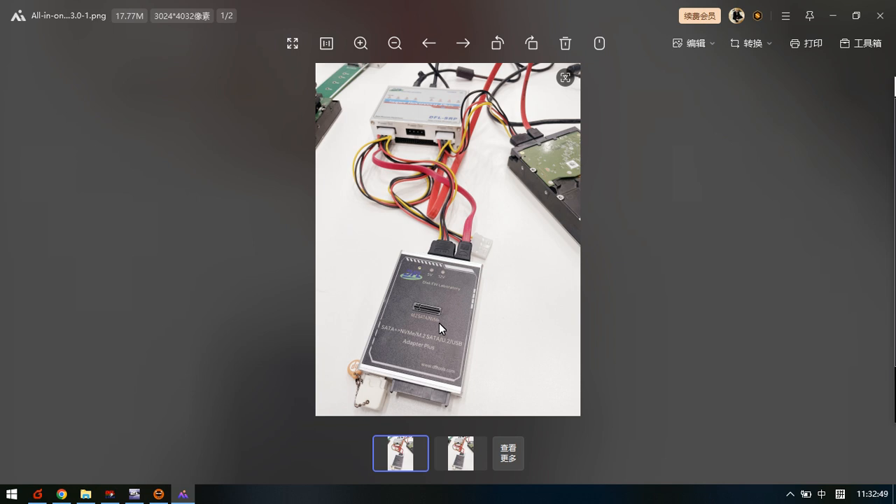
mouse_move(438, 267)
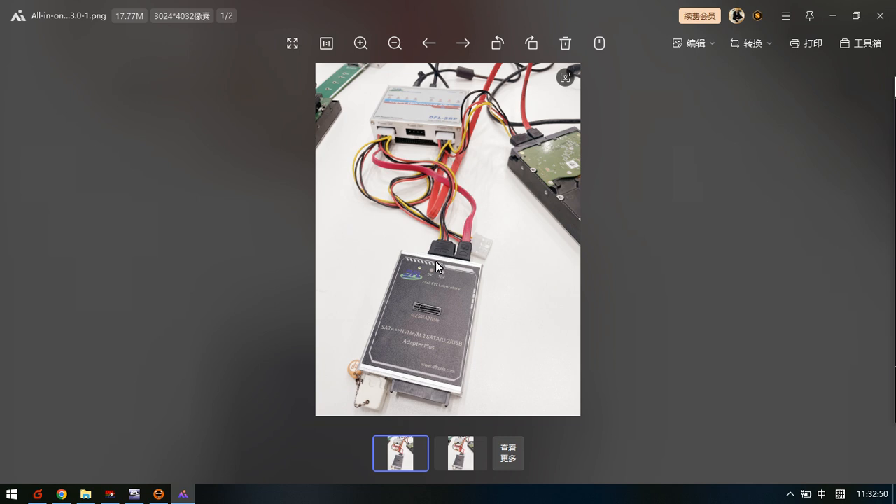
mouse_move(427, 132)
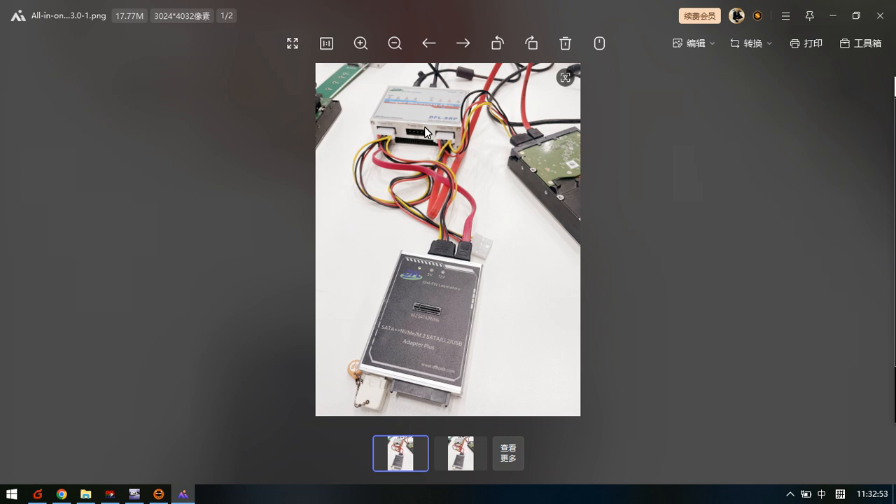
mouse_move(387, 126)
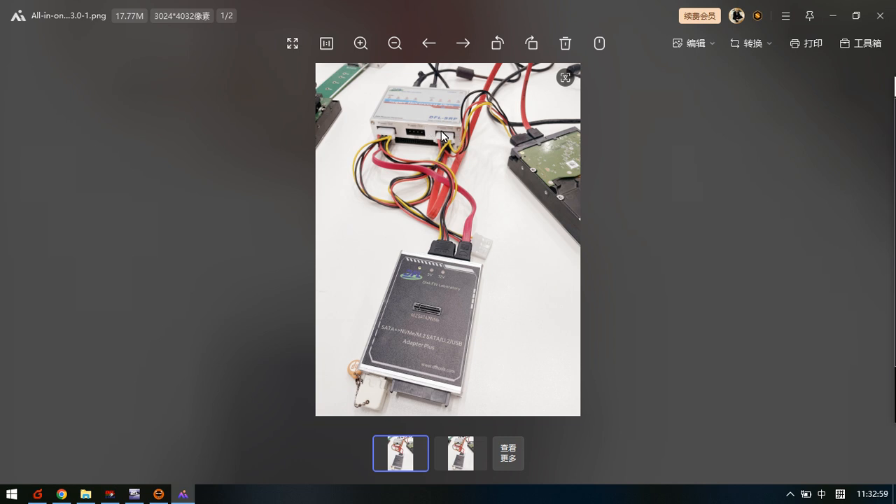
mouse_move(441, 102)
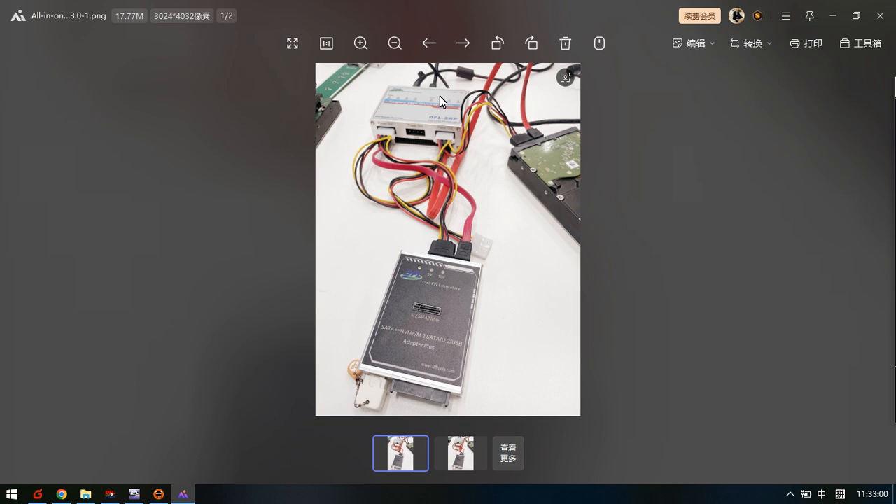
Show the second setup photo, image 2 of 2, in the image viewer
left_click(459, 453)
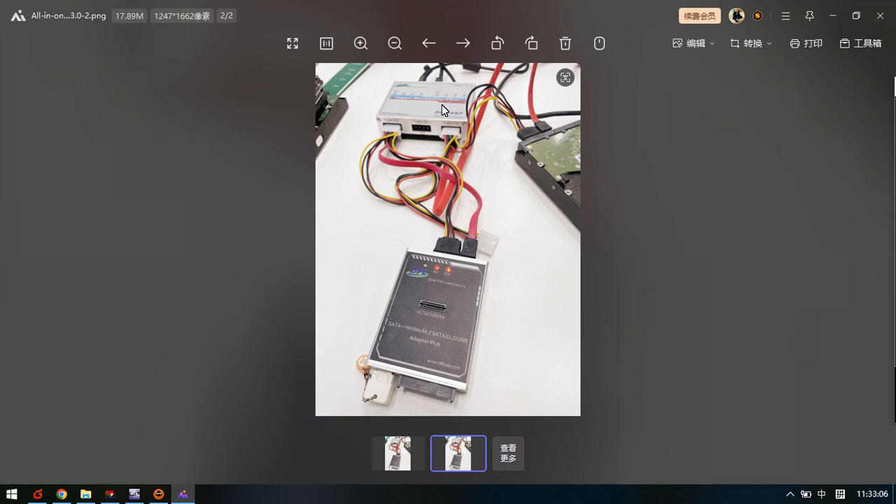
mouse_move(437, 128)
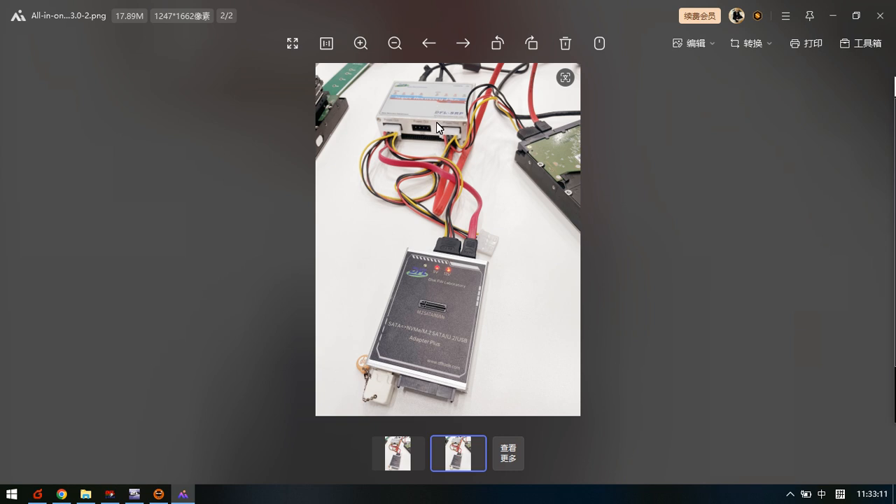
mouse_move(440, 138)
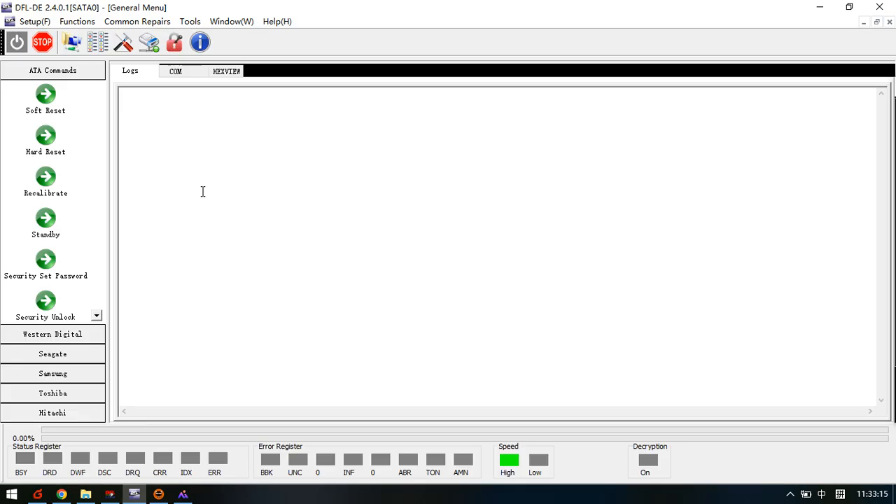
Search for disks and start a new project listing the DFL device on SATA 0
left_click(15, 42)
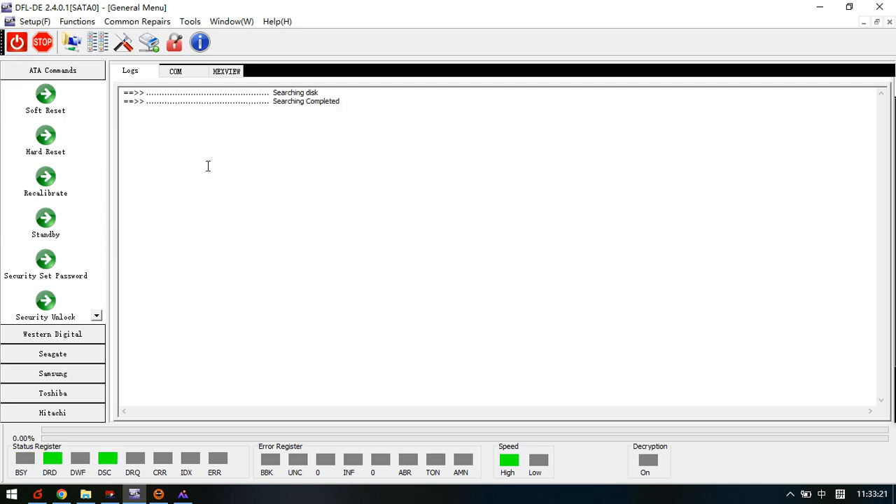
mouse_move(157, 260)
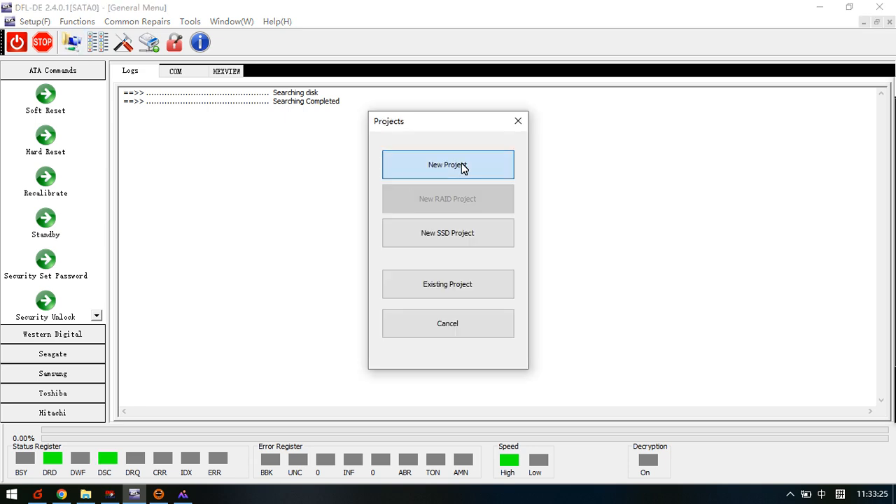
left_click(448, 164)
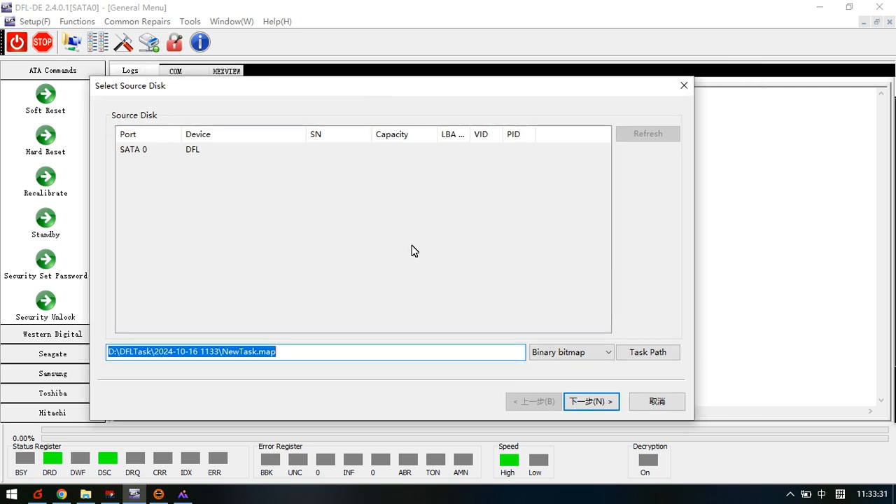
mouse_move(448, 251)
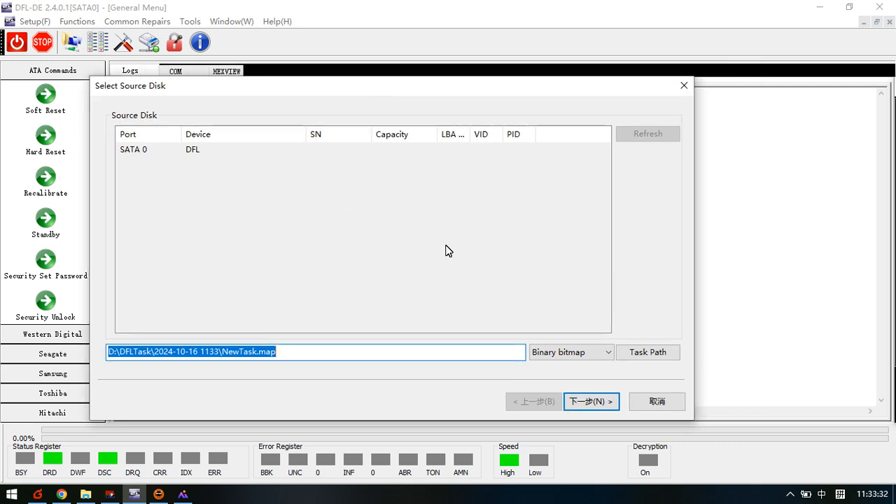
Choose Disk Image in the options and Create VHD as the target disk
left_click(590, 401)
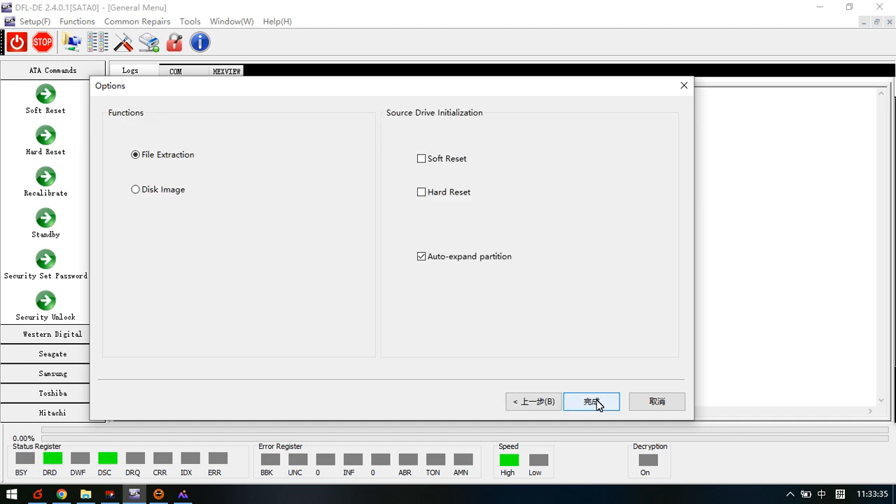
left_click(135, 189)
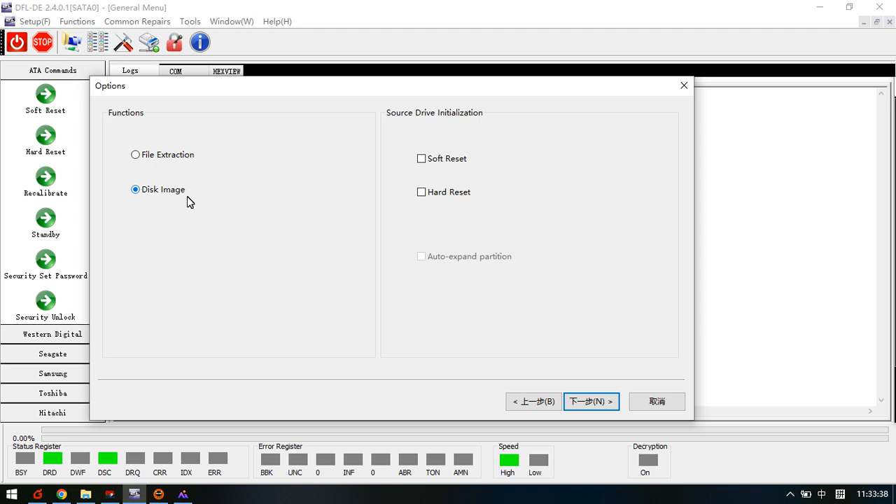
mouse_move(364, 241)
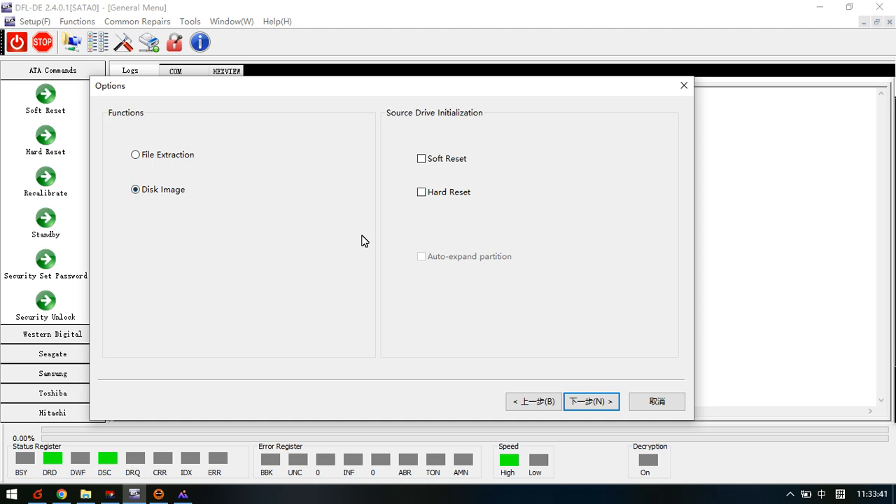
left_click(591, 401)
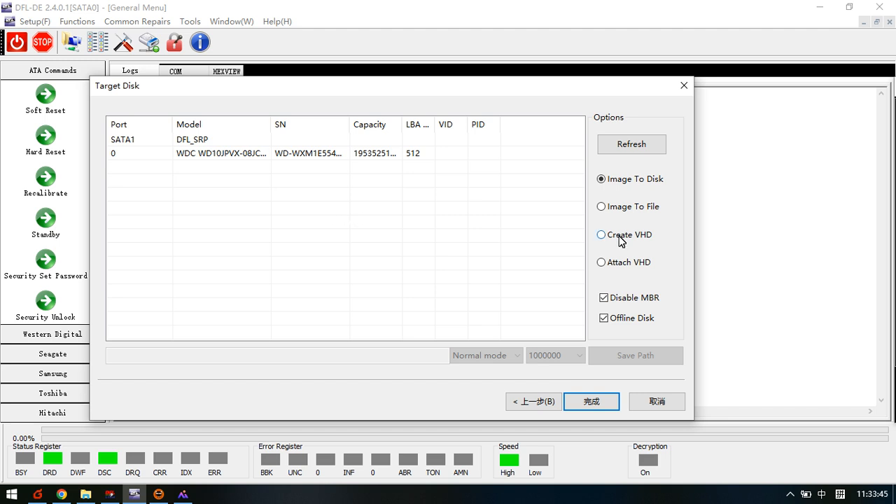
left_click(600, 235)
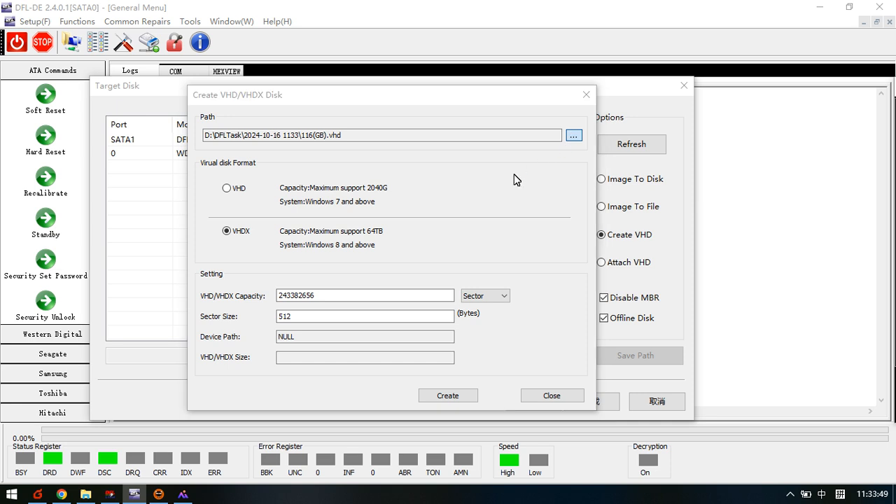
Browse to local drive H: as the virtual disk save location
left_click(574, 134)
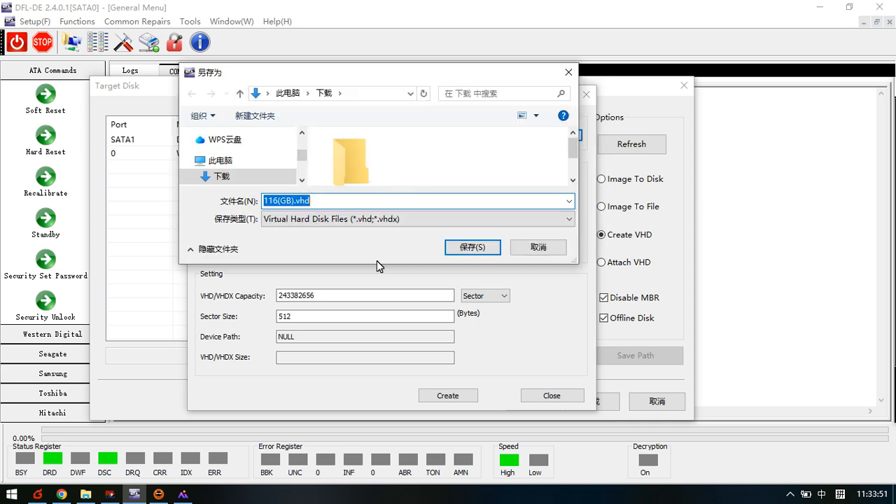
mouse_move(373, 268)
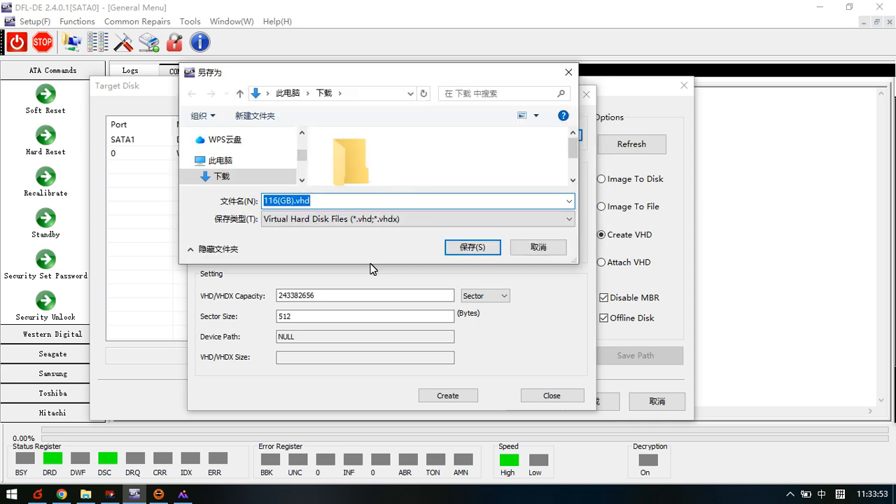
mouse_move(366, 266)
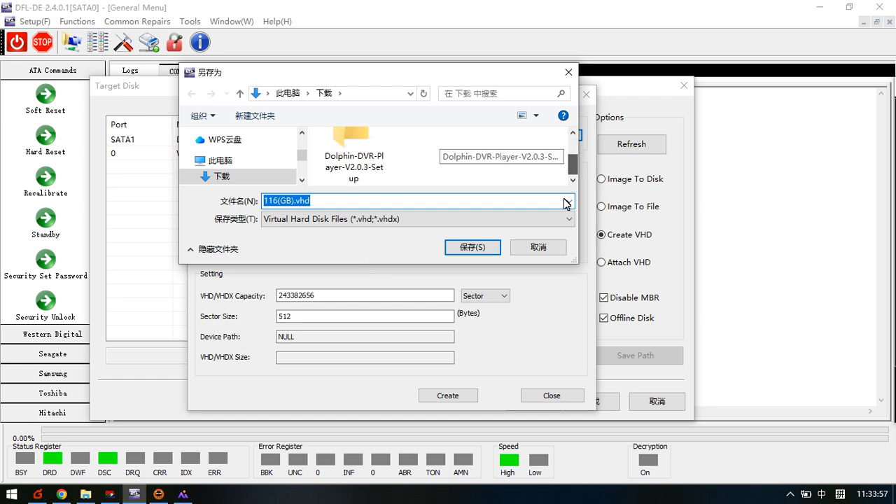
left_click(219, 159)
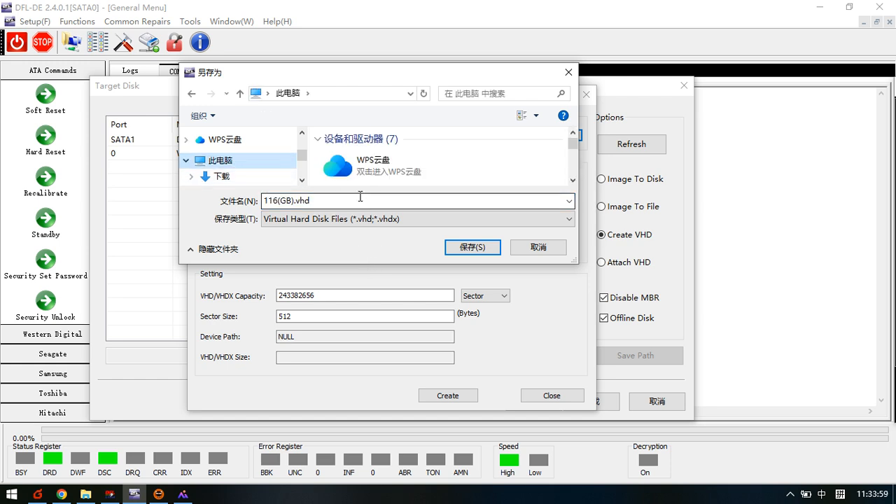
double_click(291, 201)
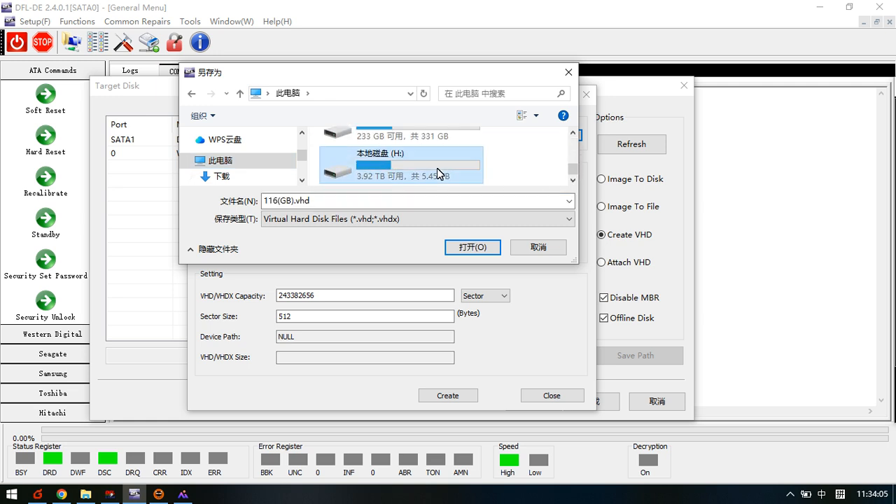
double_click(401, 164)
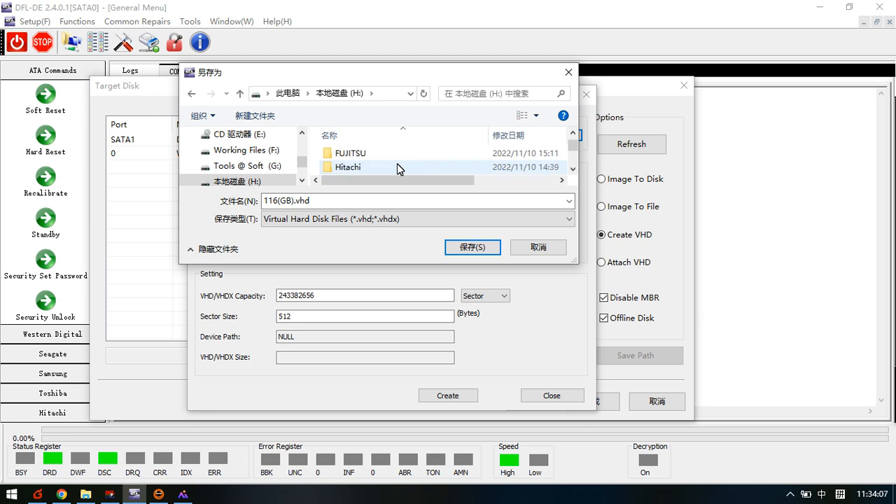
scroll("down", 3)
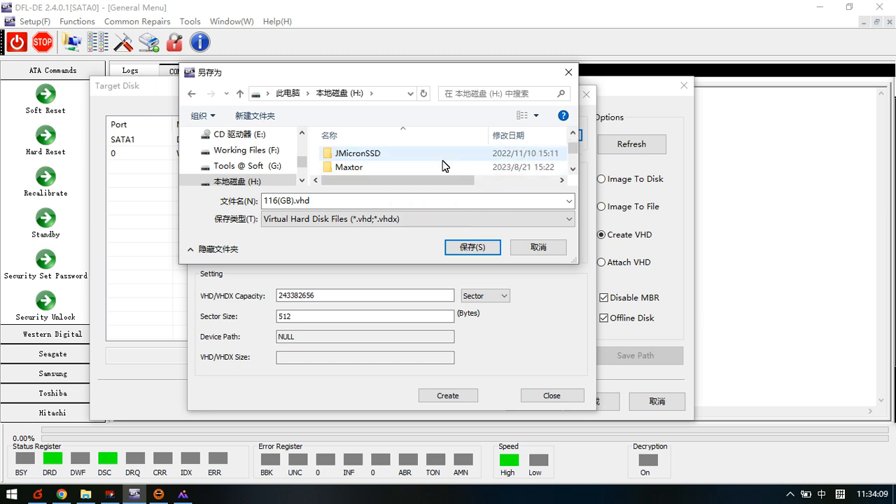
Create the virtual disk at H:\116(GB).vhd and acknowledge the success message
left_click(472, 247)
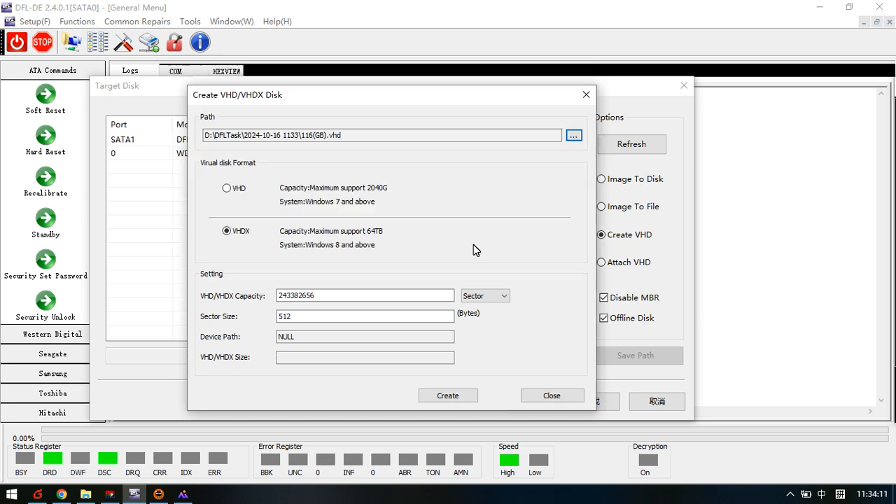
type("H:\\116(GB).vhd")
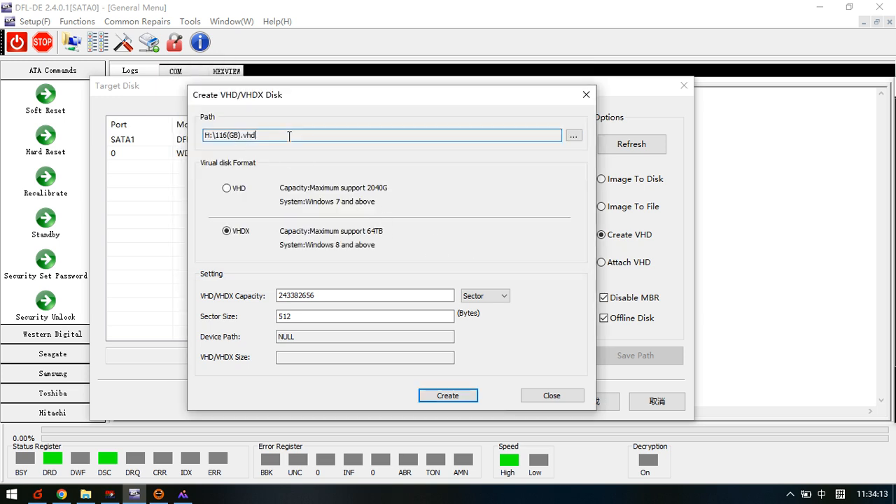
left_click(448, 396)
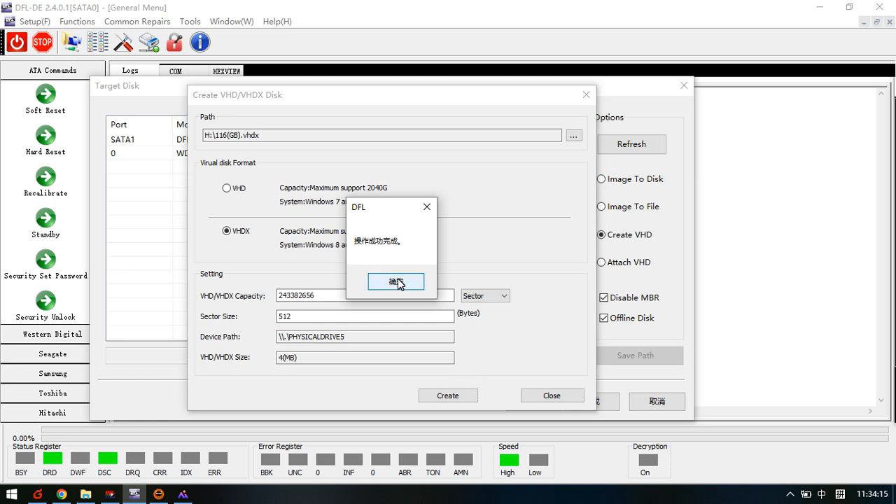
left_click(395, 281)
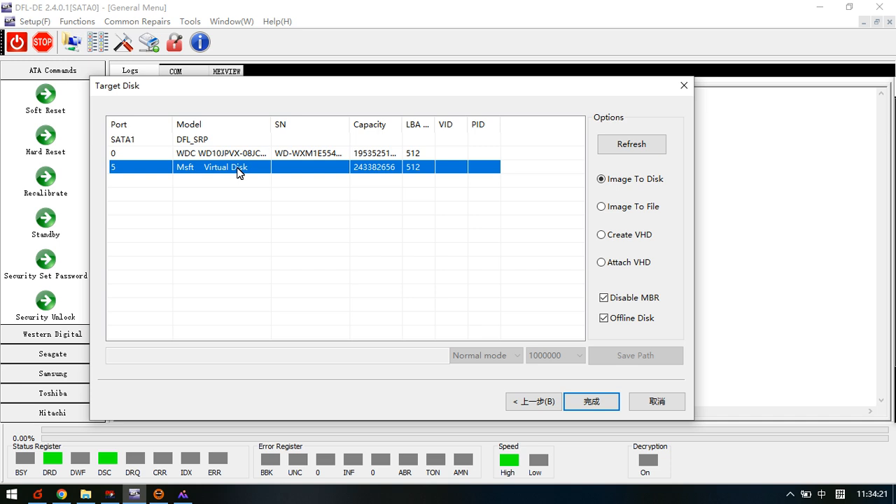
mouse_move(133, 100)
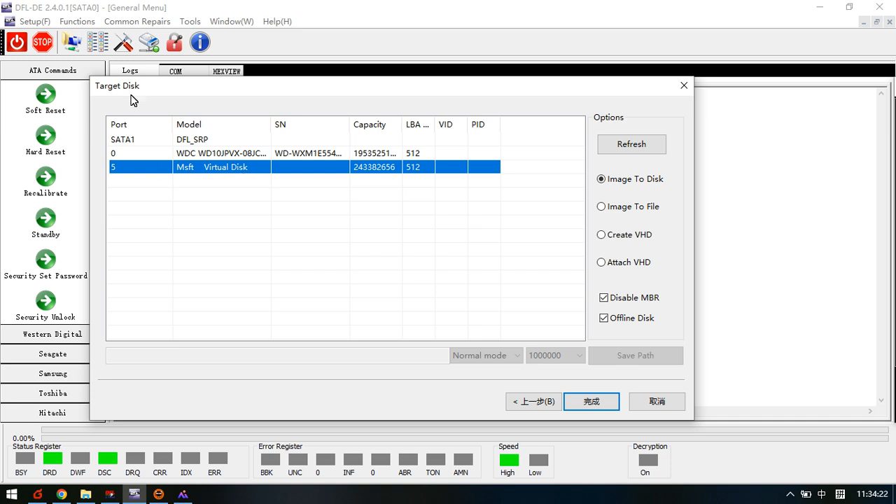
Finish the task with Msft Virtual Disk as the target of the hp source
left_click(590, 401)
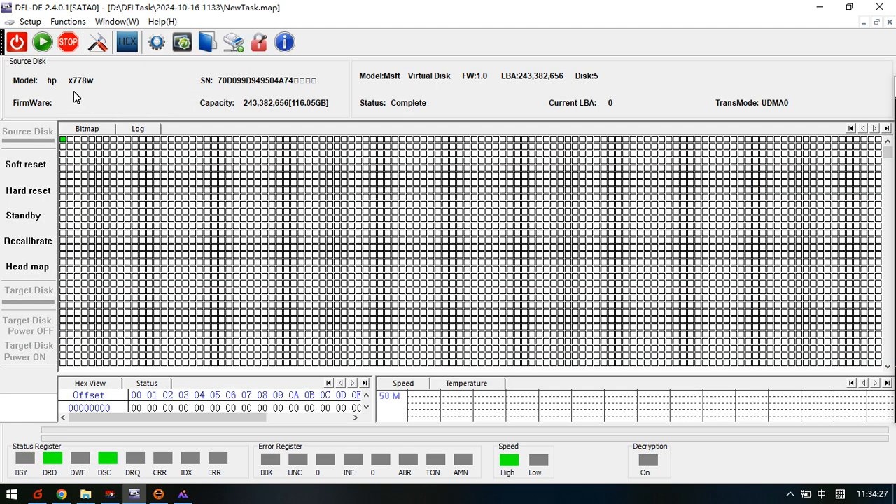
mouse_move(86, 91)
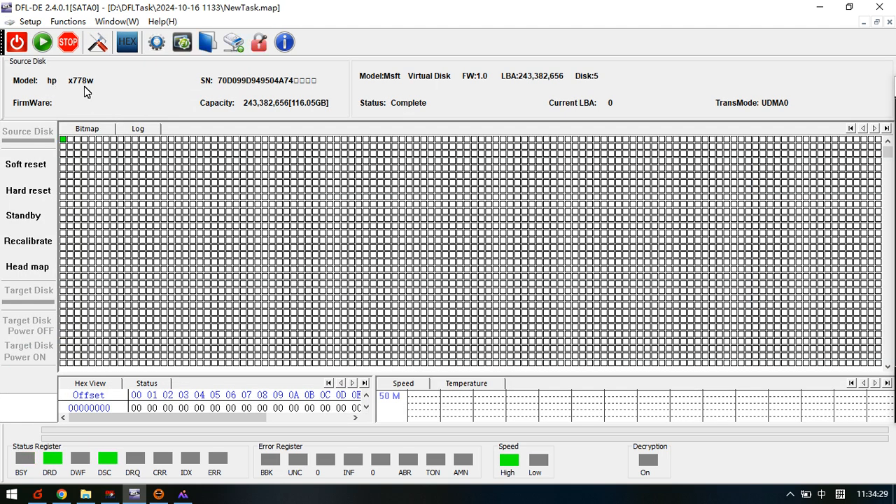
left_click(185, 493)
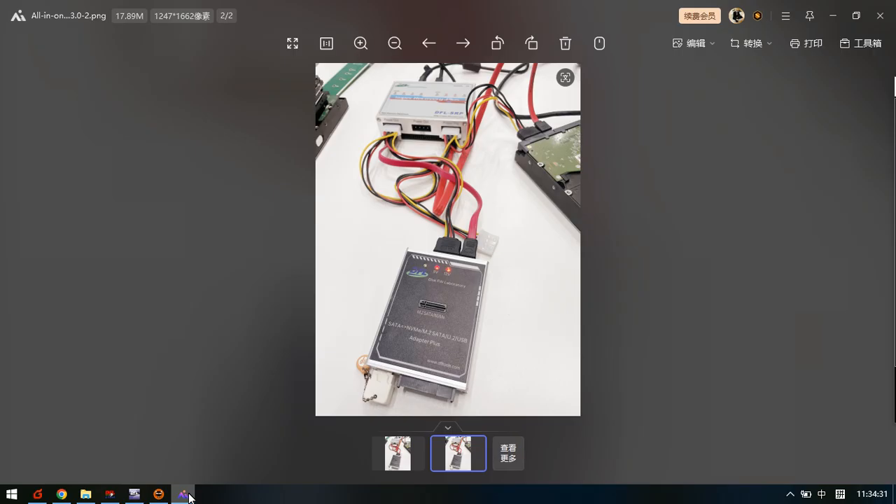
mouse_move(380, 390)
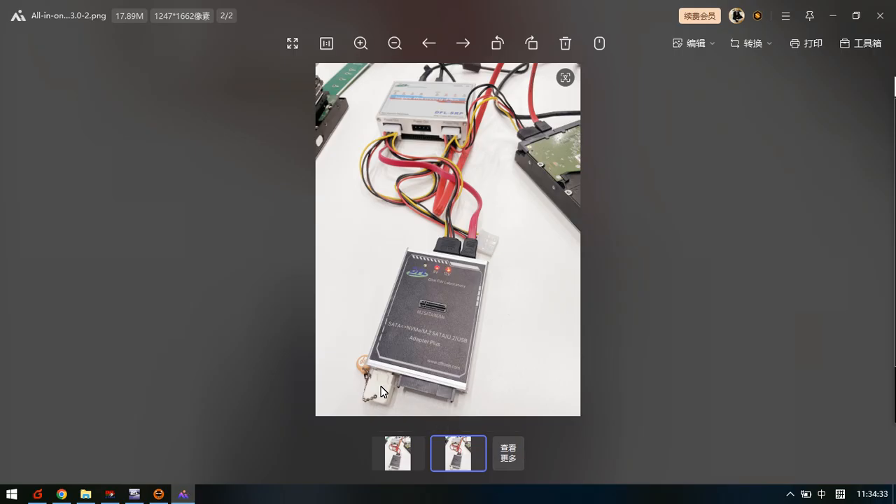
mouse_move(365, 387)
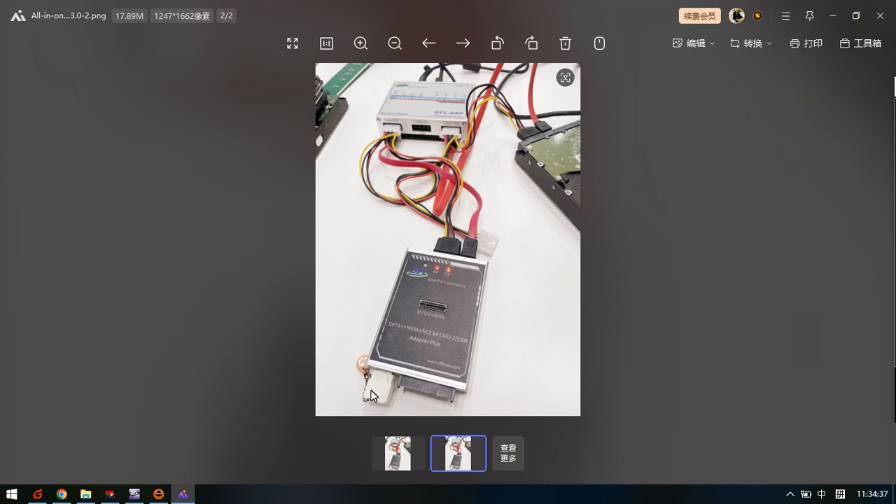
Return from the adapter photo to DFL-DE's imaging task at LBA 0
left_click(183, 493)
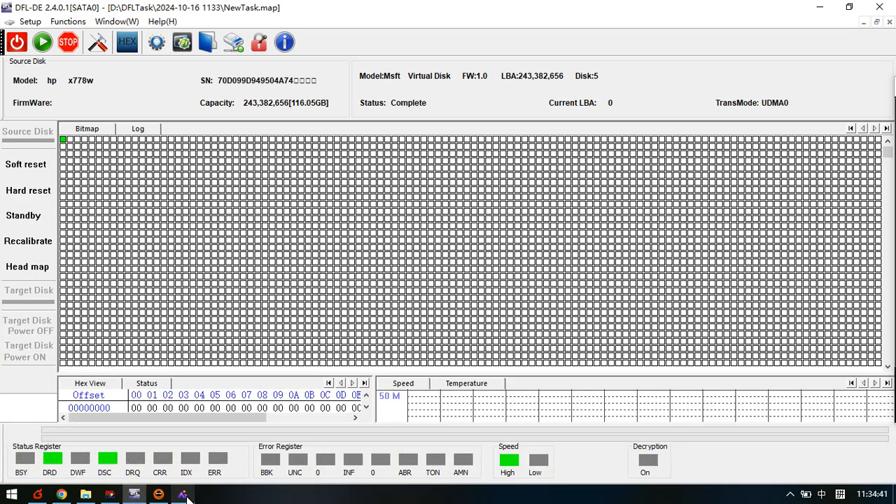
mouse_move(210, 259)
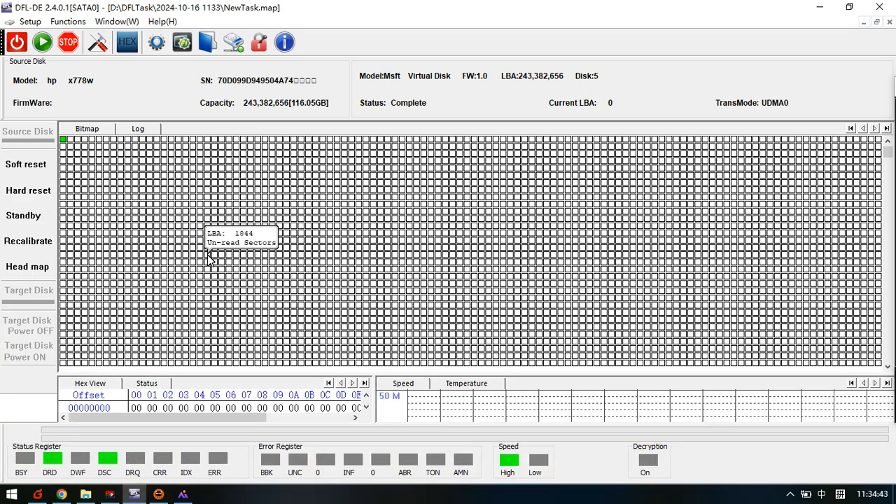
mouse_move(305, 115)
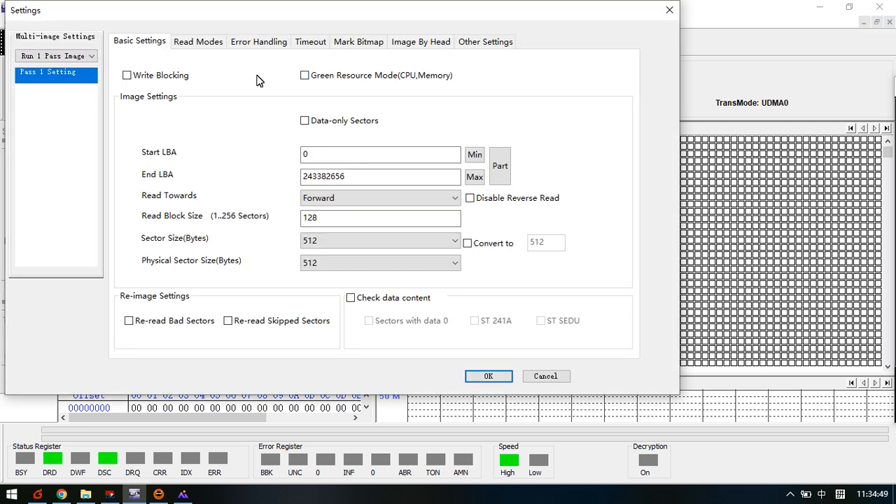
Accept the imaging settings, giving UDMA 6 transfer mode and block size 128
left_click(304, 75)
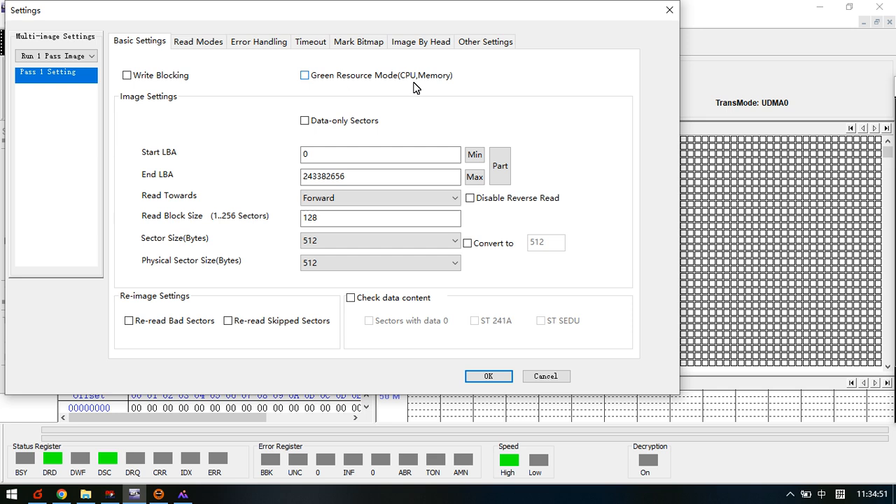
mouse_move(387, 91)
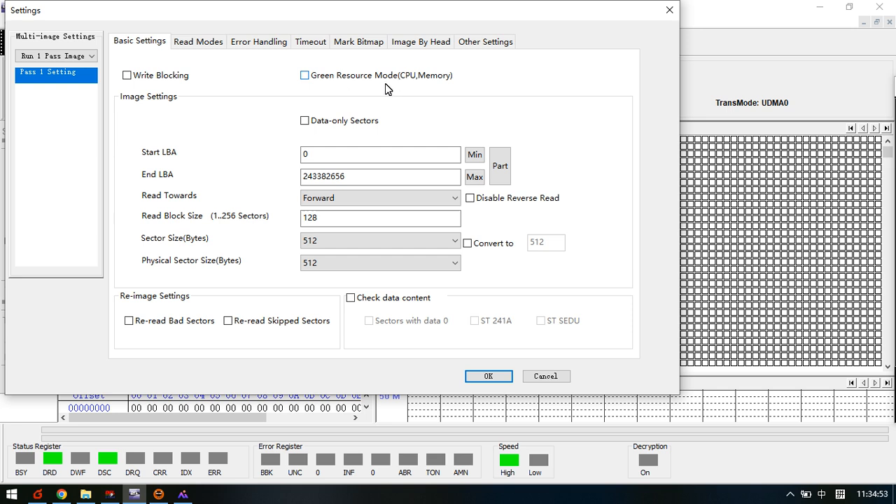
mouse_move(373, 95)
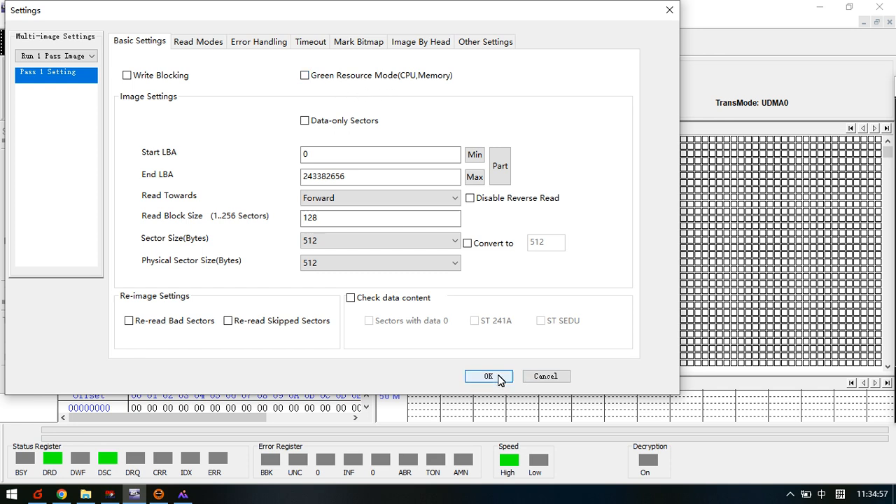
left_click(489, 376)
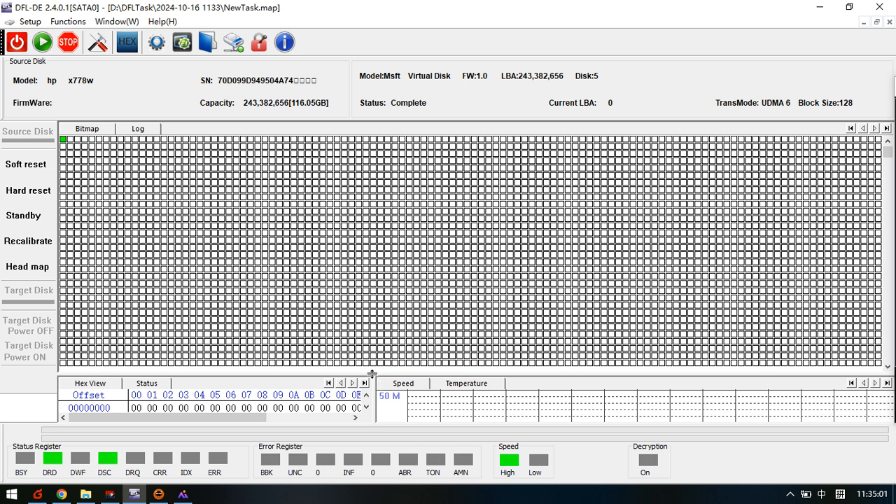
Enlarge the Hex View and Speed panes, start imaging, and show Status
left_click(44, 44)
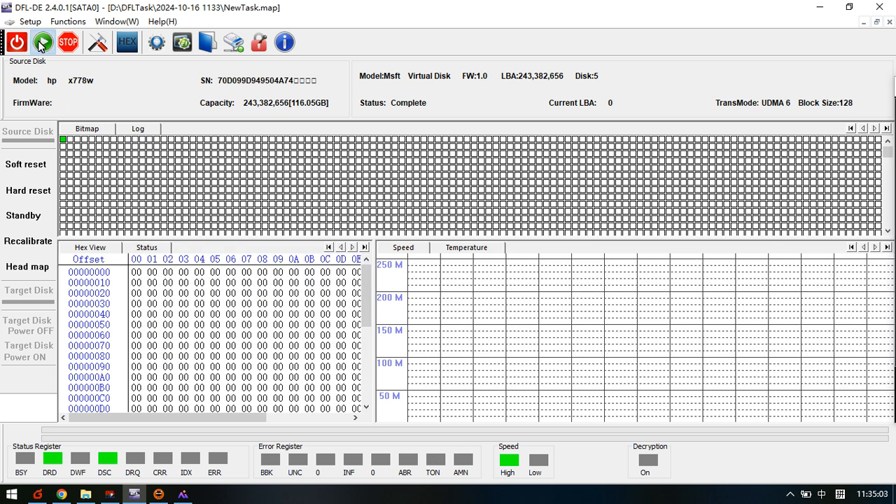
left_click(42, 44)
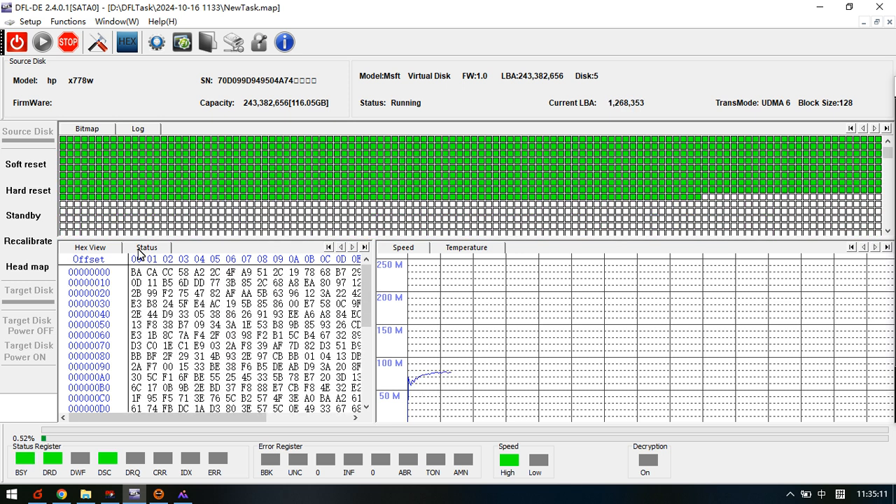
left_click(146, 248)
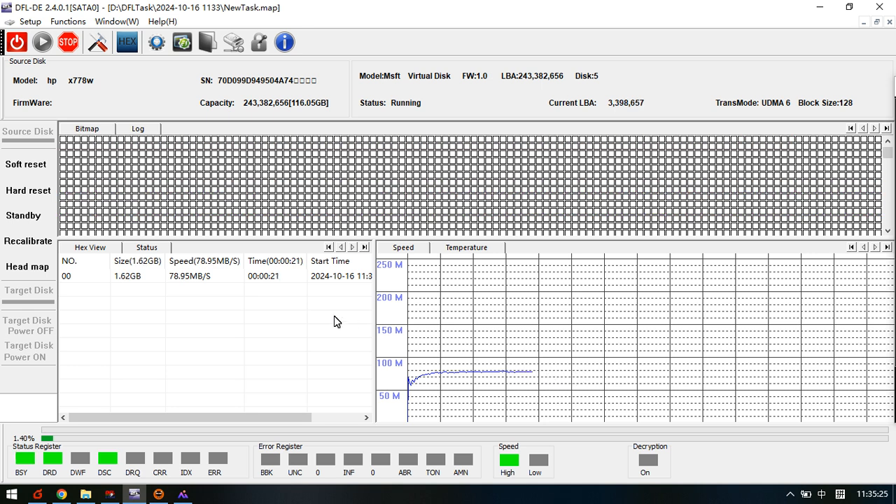
mouse_move(579, 380)
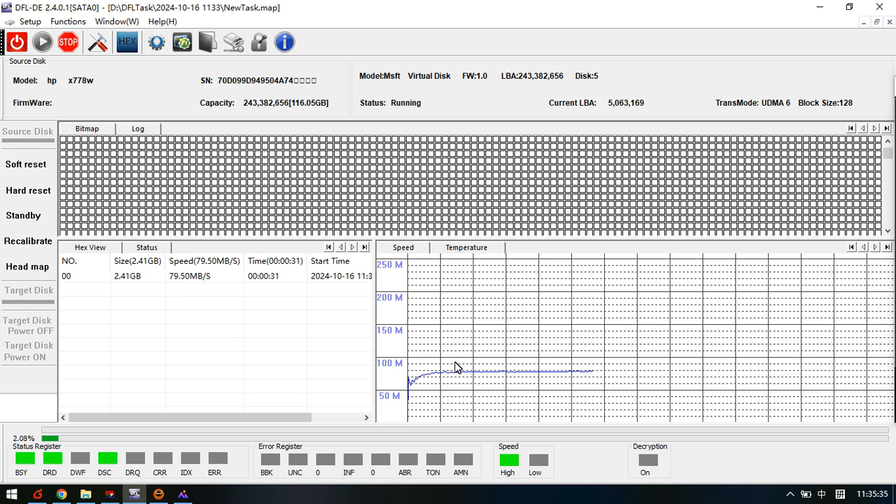
mouse_move(240, 364)
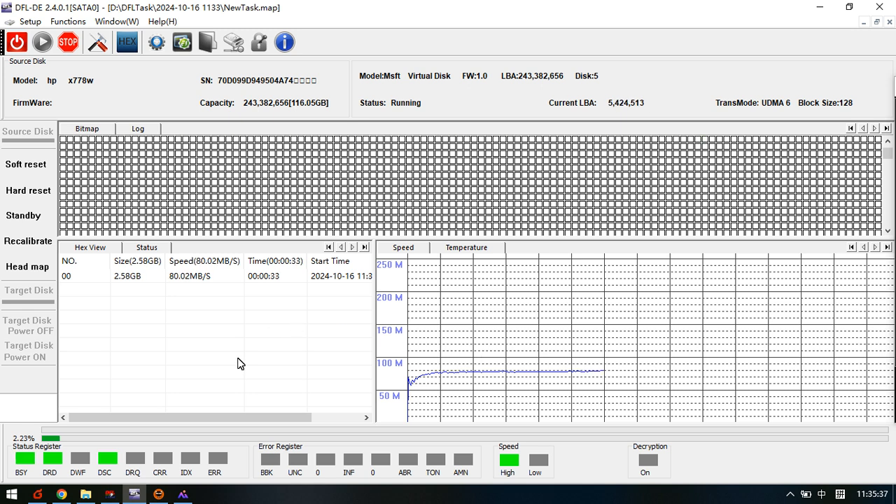
mouse_move(268, 346)
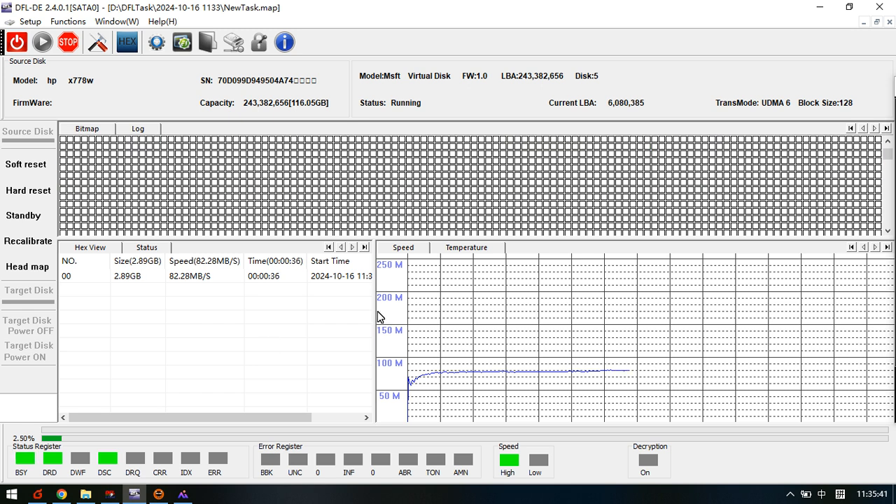
mouse_move(833, 350)
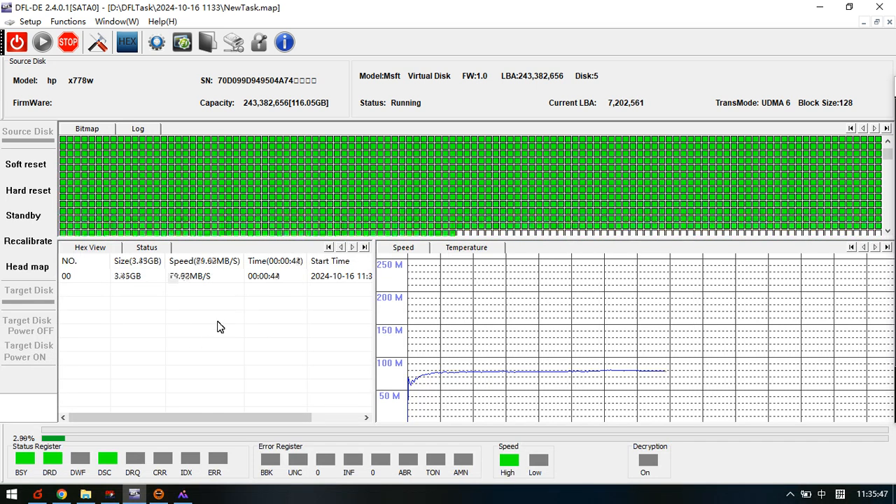
mouse_move(203, 290)
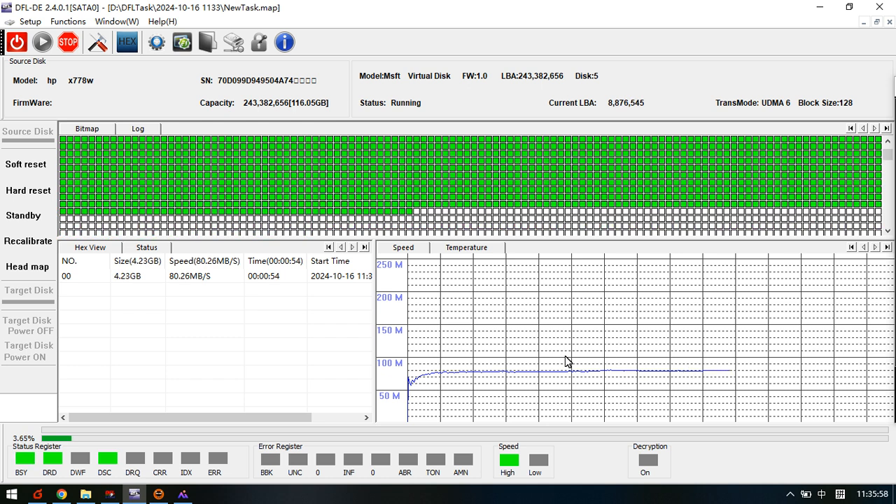
mouse_move(545, 355)
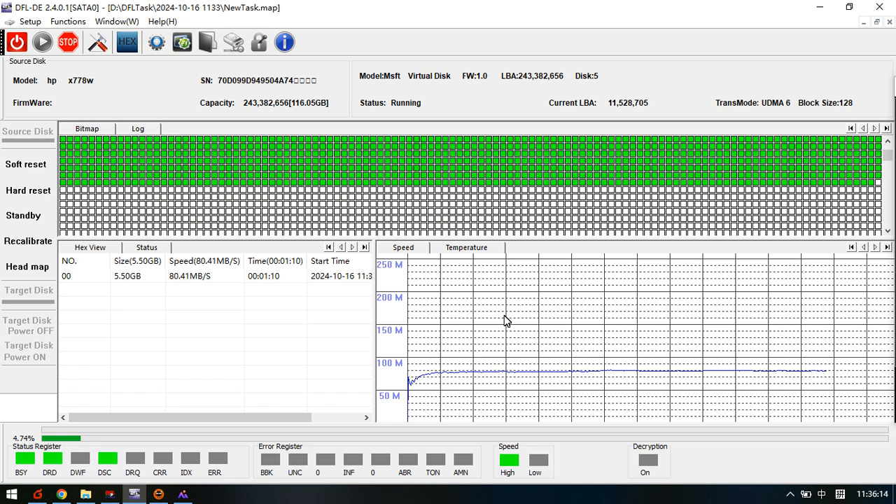
mouse_move(226, 336)
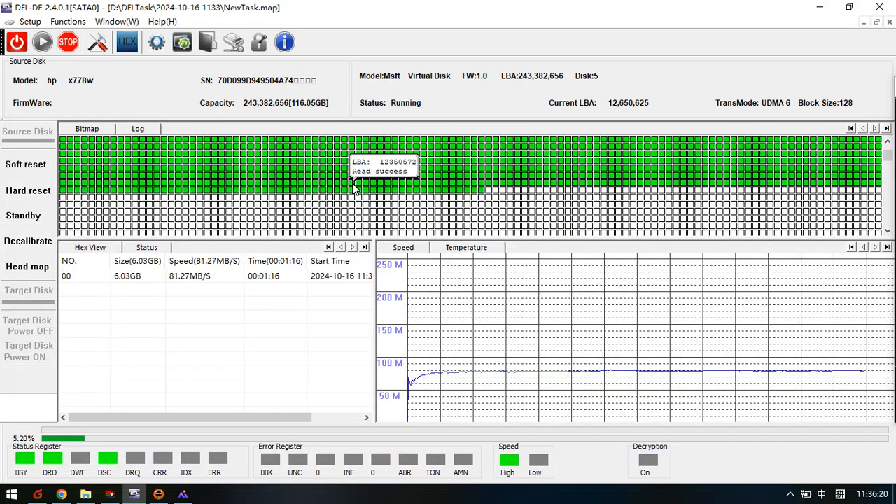
Stop the imaging task after 6.19 GB copied
left_click(69, 45)
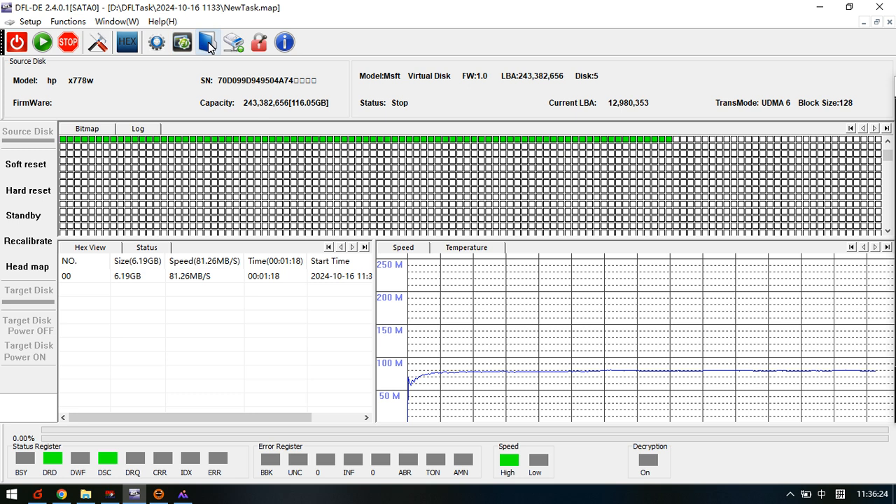
Browse the imaged disk and expand the Local Disks0 [NTFS] folder tree
left_click(210, 40)
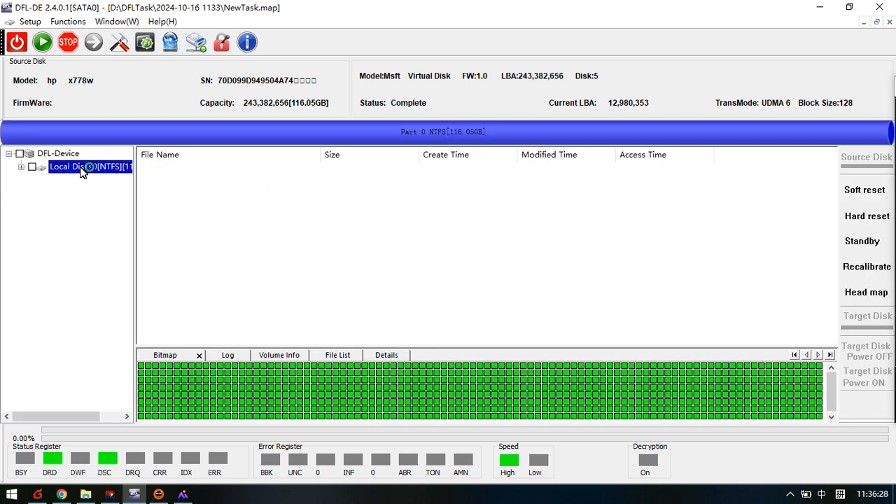
left_click(22, 167)
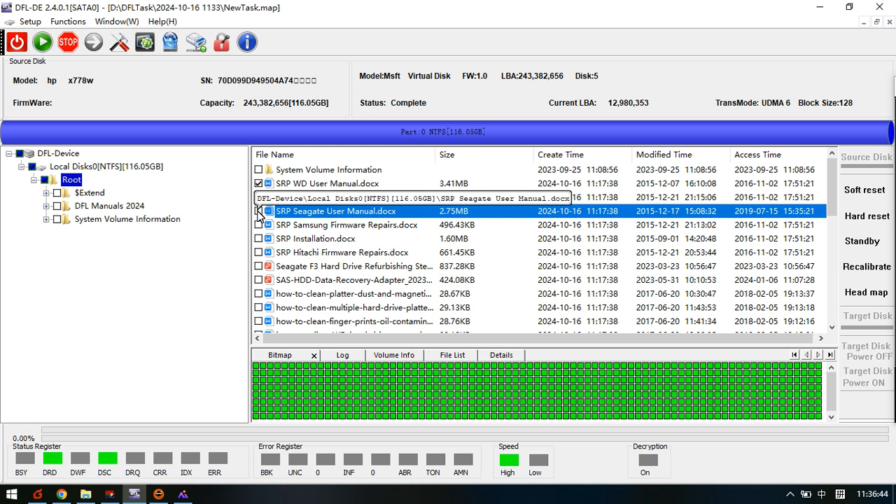
Open the context menu on the ticked WD, Toshiba and Seagate documents, then dismiss it
right_click(336, 211)
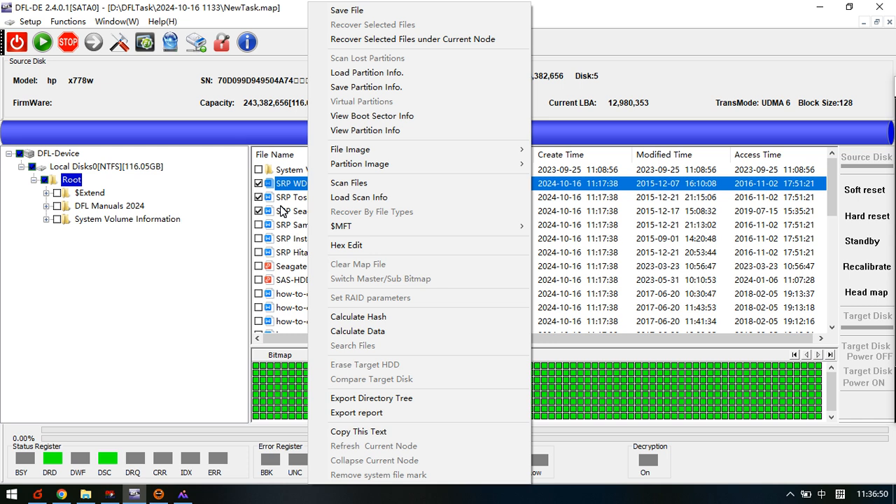
mouse_move(377, 40)
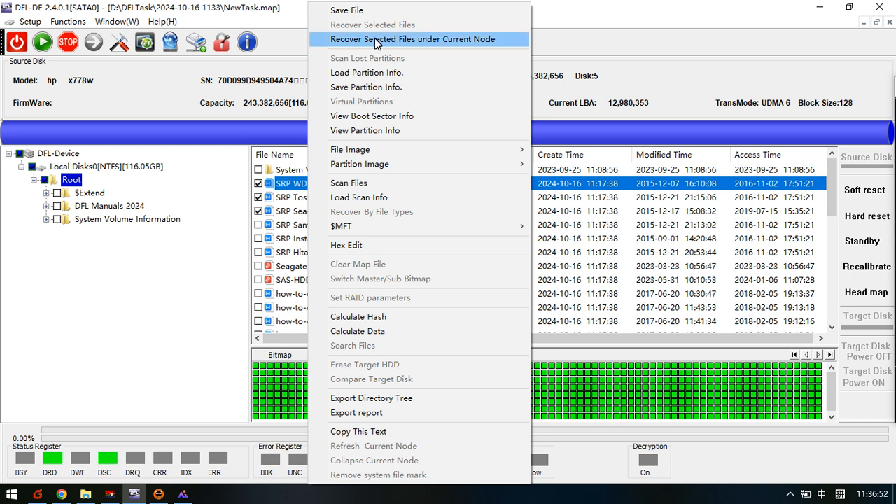
mouse_move(465, 50)
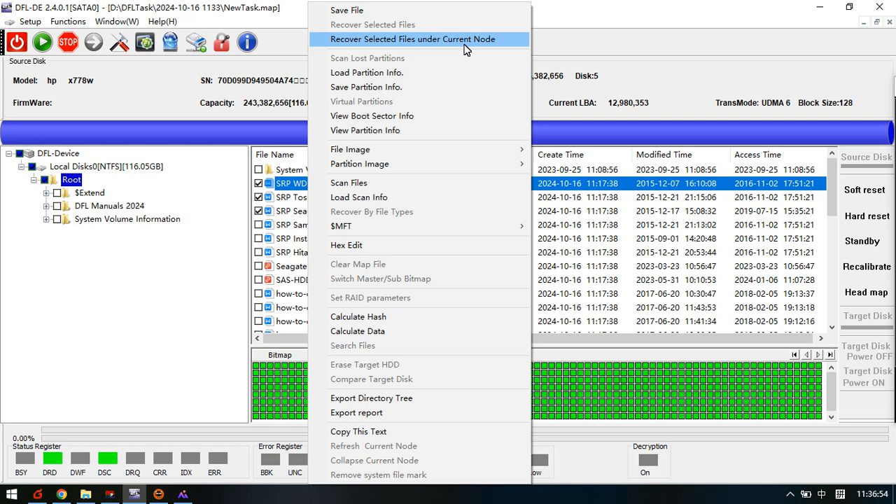
mouse_move(497, 50)
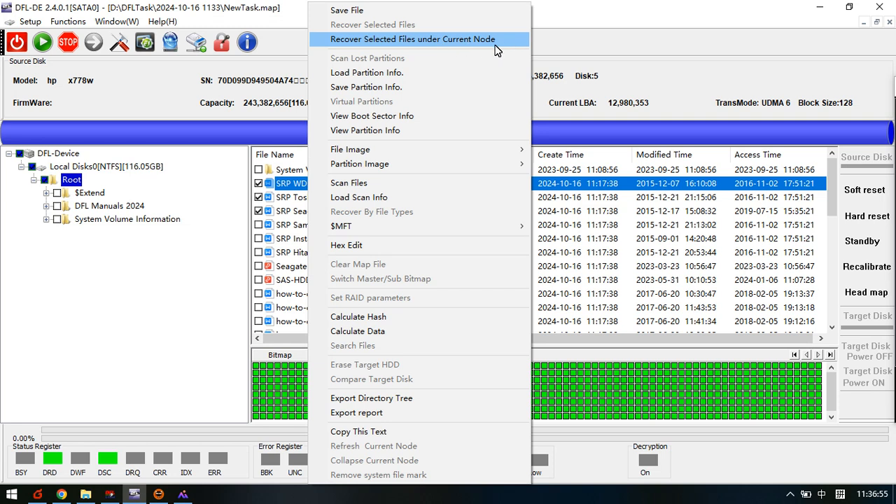
left_click(419, 38)
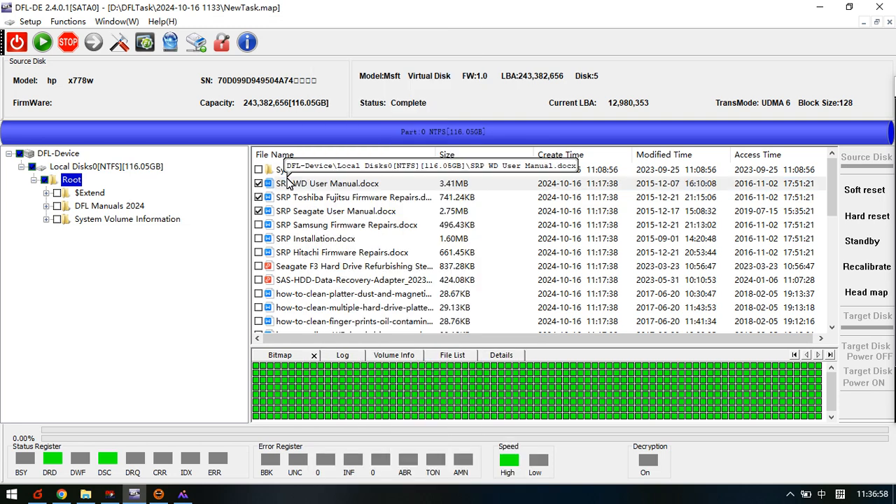
mouse_move(163, 399)
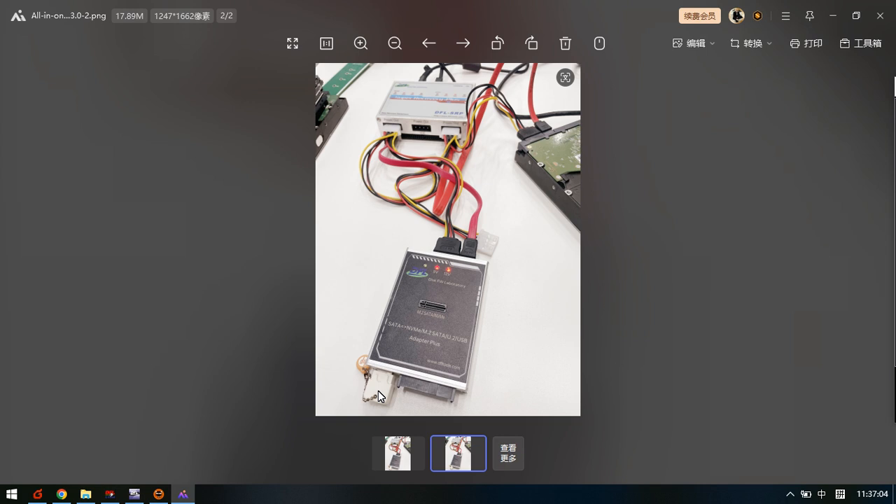
mouse_move(381, 390)
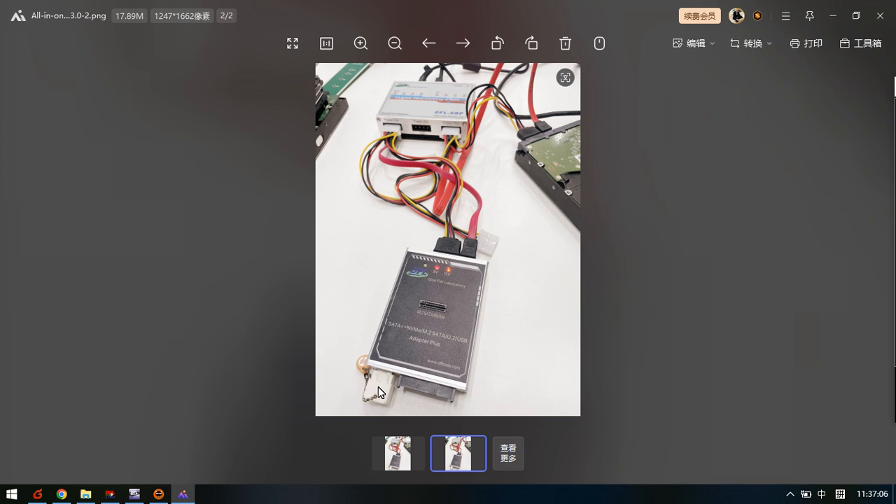
mouse_move(451, 130)
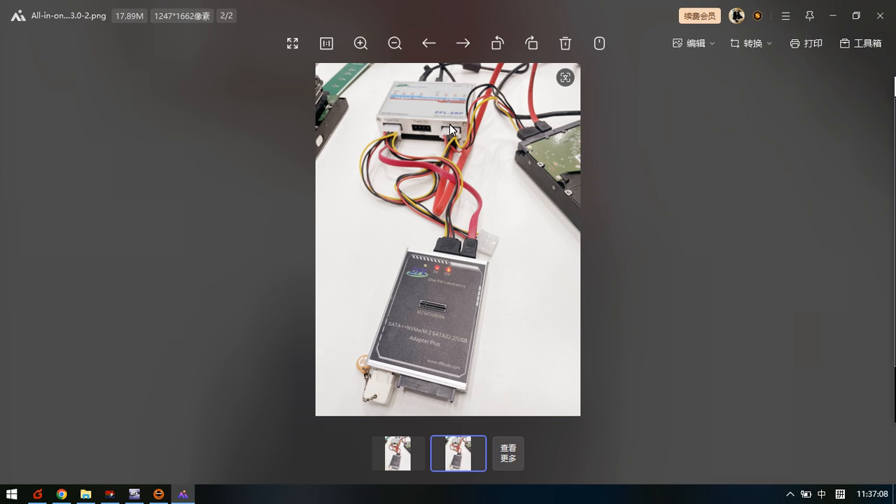
mouse_move(441, 133)
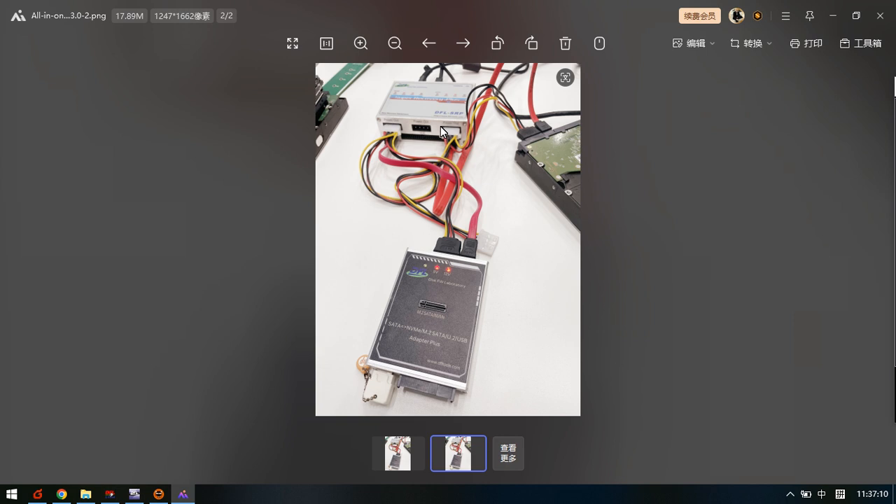
mouse_move(437, 132)
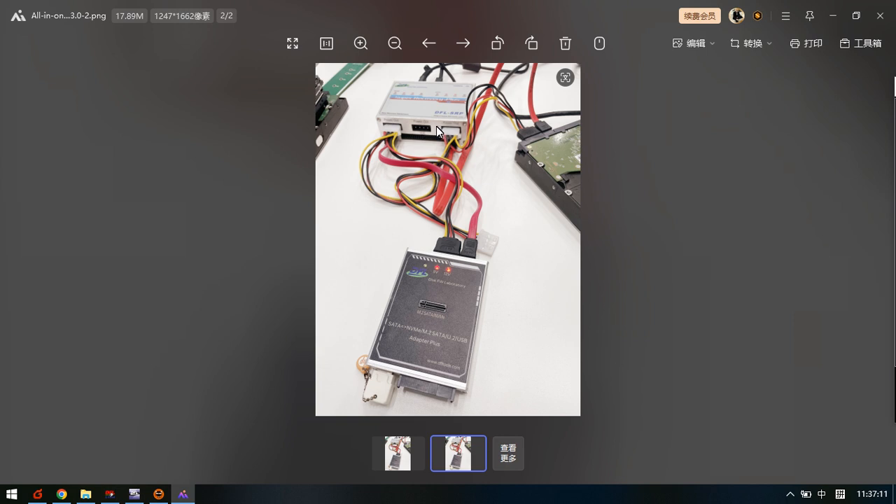
mouse_move(426, 147)
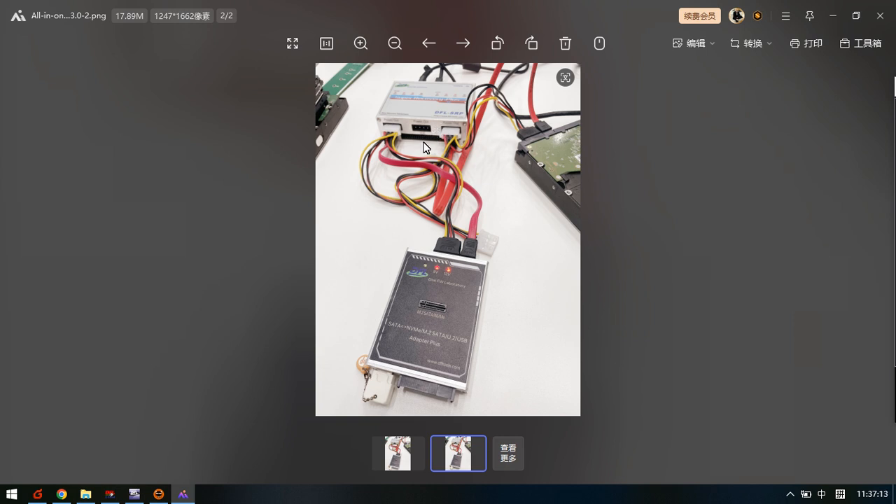
mouse_move(386, 392)
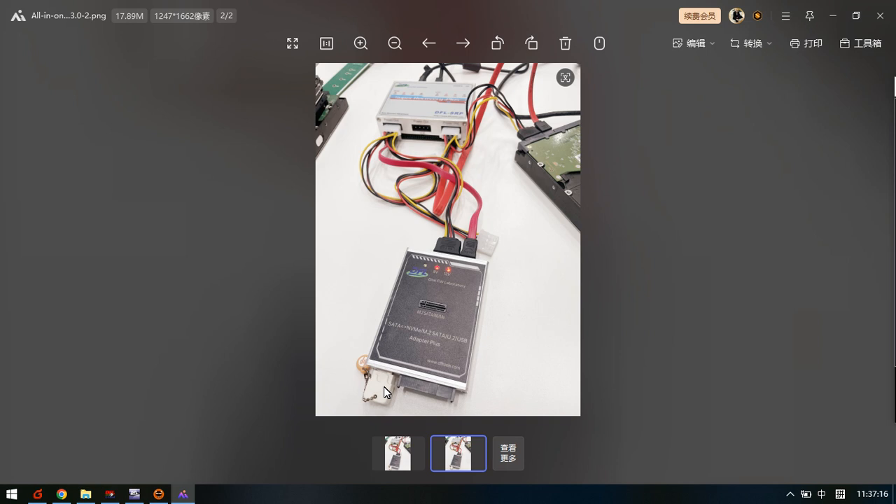
mouse_move(378, 394)
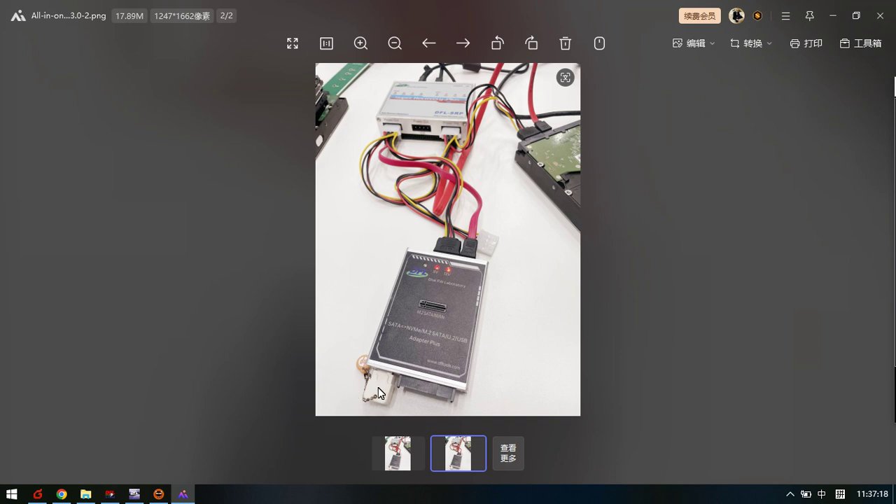
mouse_move(448, 331)
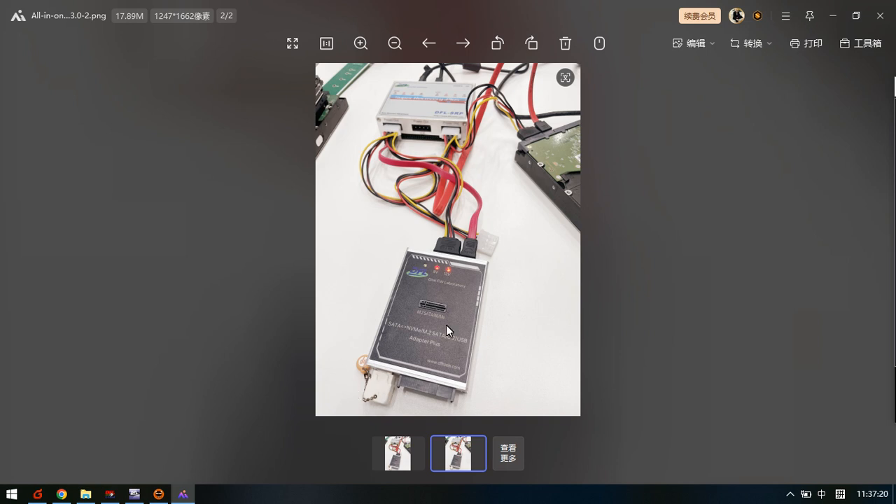
mouse_move(458, 299)
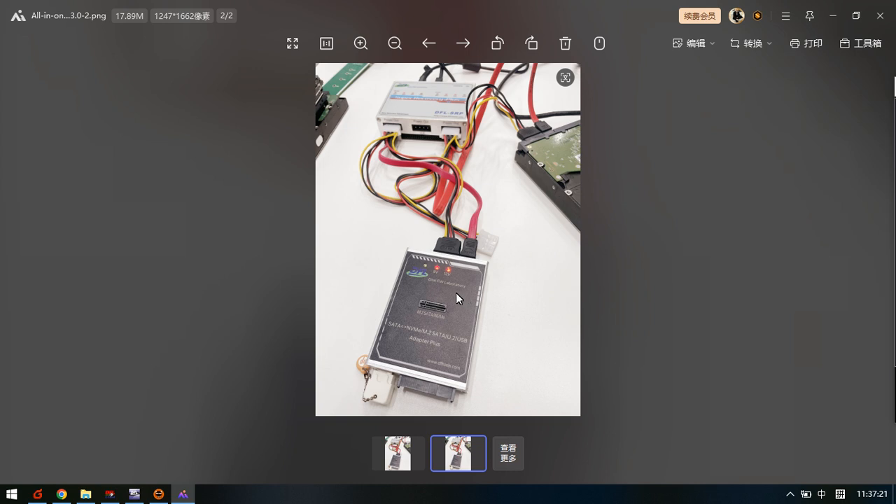
mouse_move(443, 132)
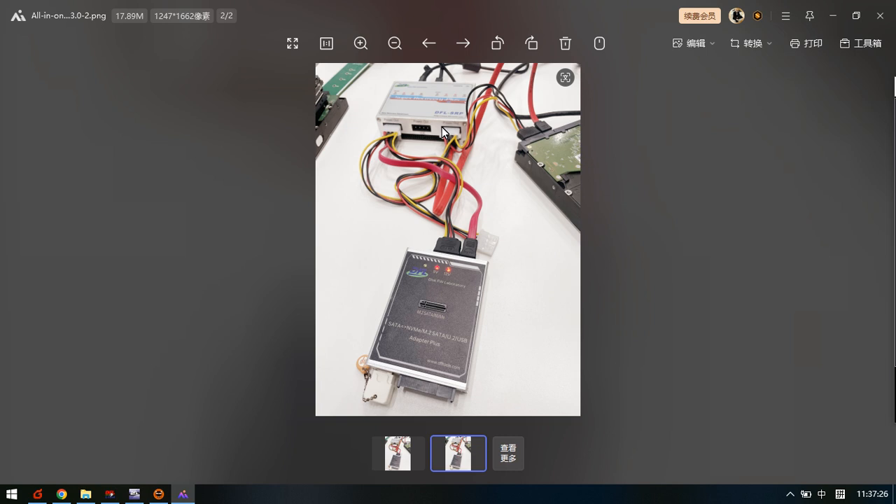
mouse_move(436, 137)
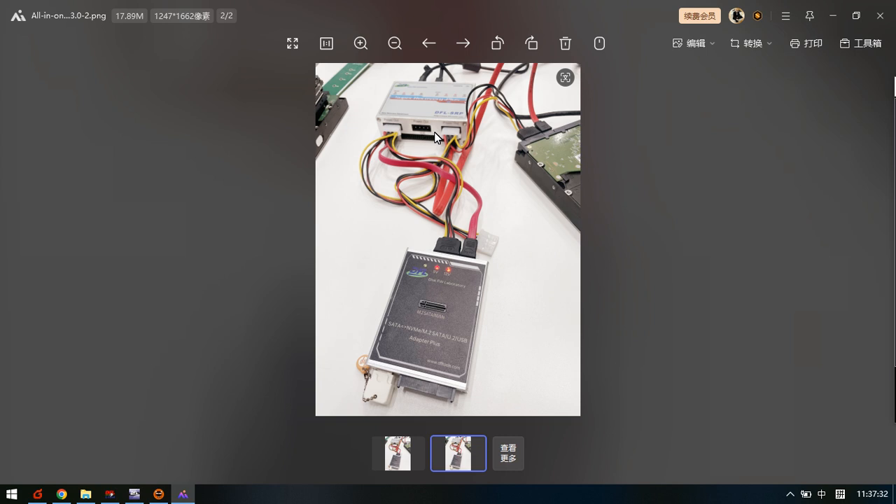
mouse_move(423, 187)
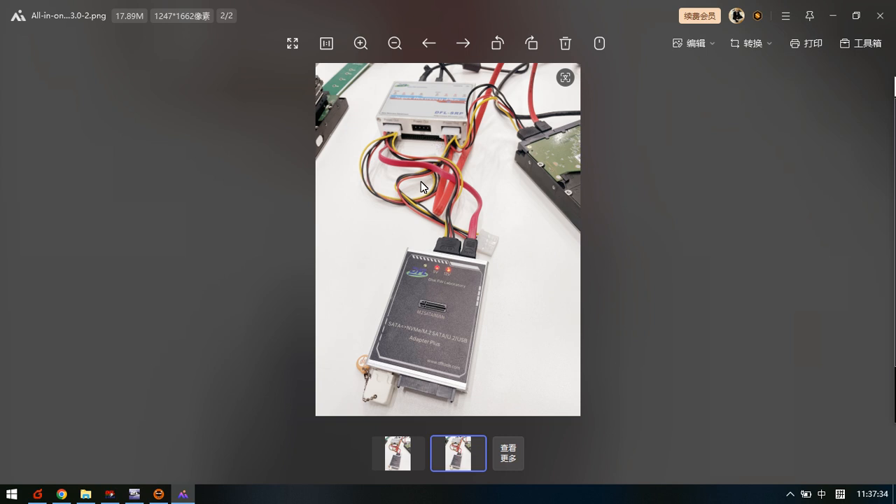